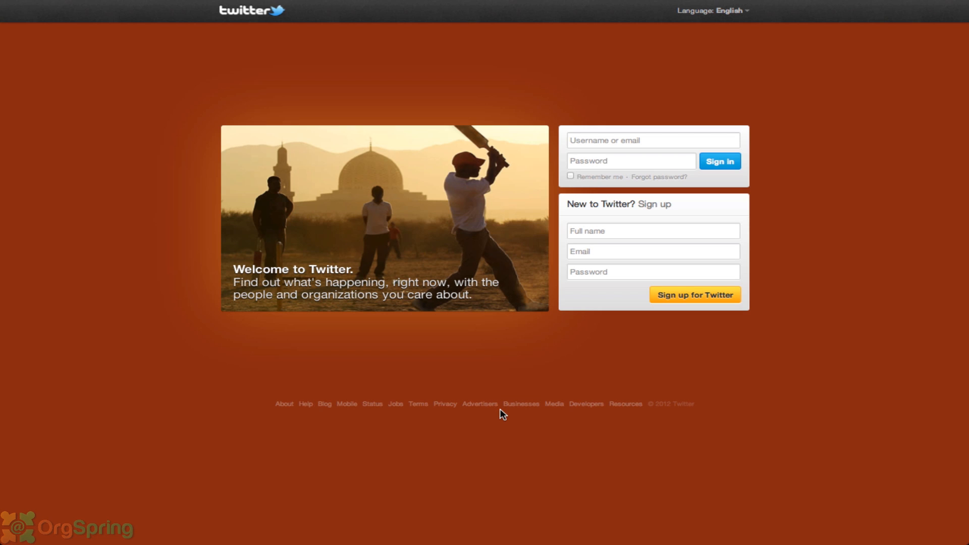
{"action": "mouse_move", "coordinate": [407, 525]}
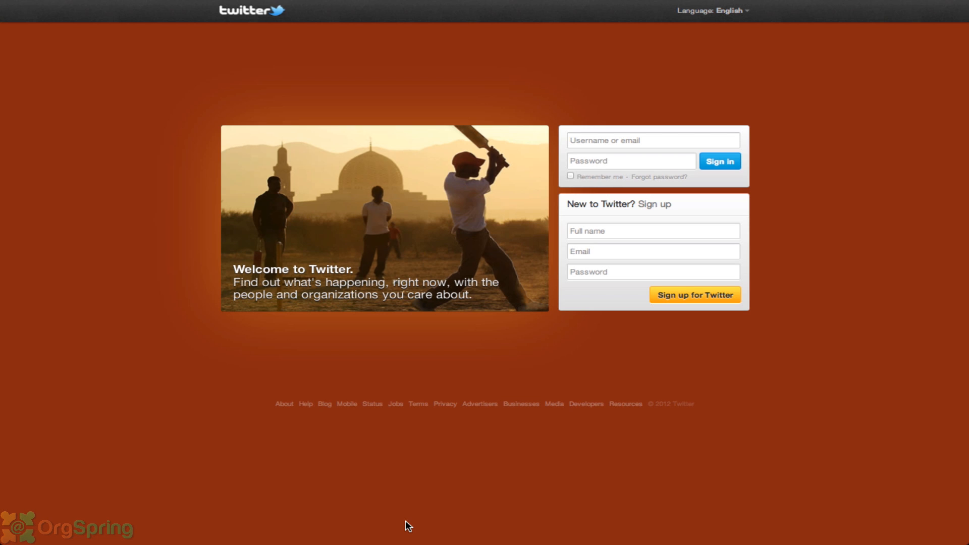
{"action": "mouse_move", "coordinate": [416, 521]}
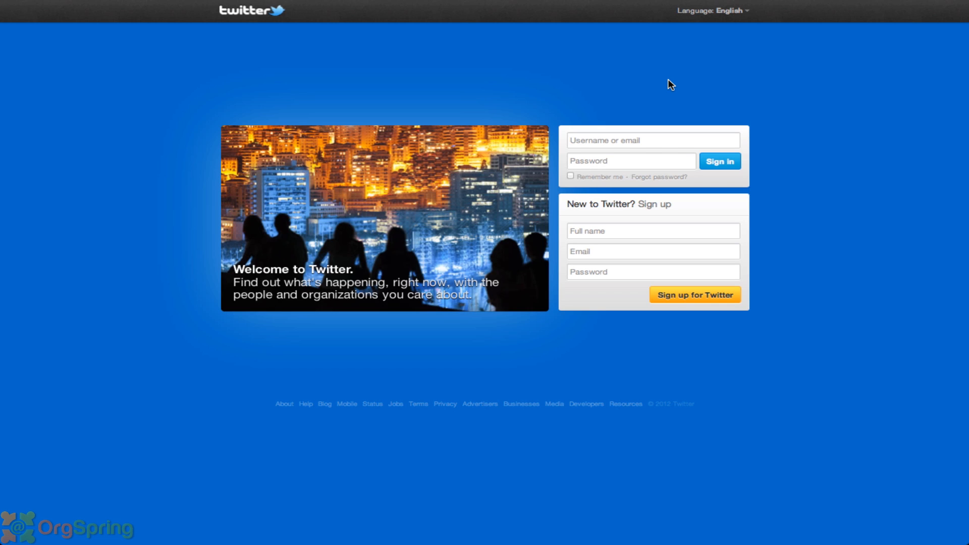
{"action": "mouse_move", "coordinate": [611, 106]}
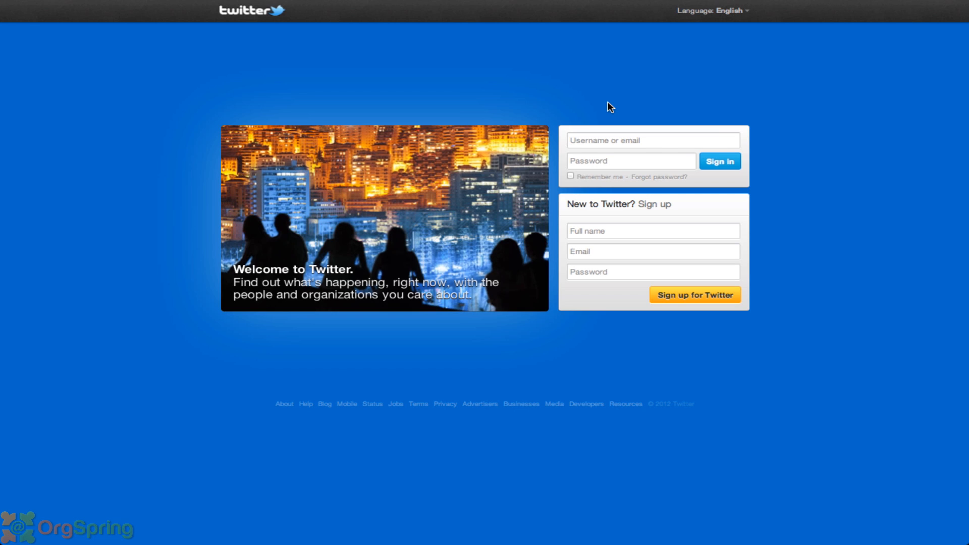
{"action": "mouse_move", "coordinate": [778, 113]}
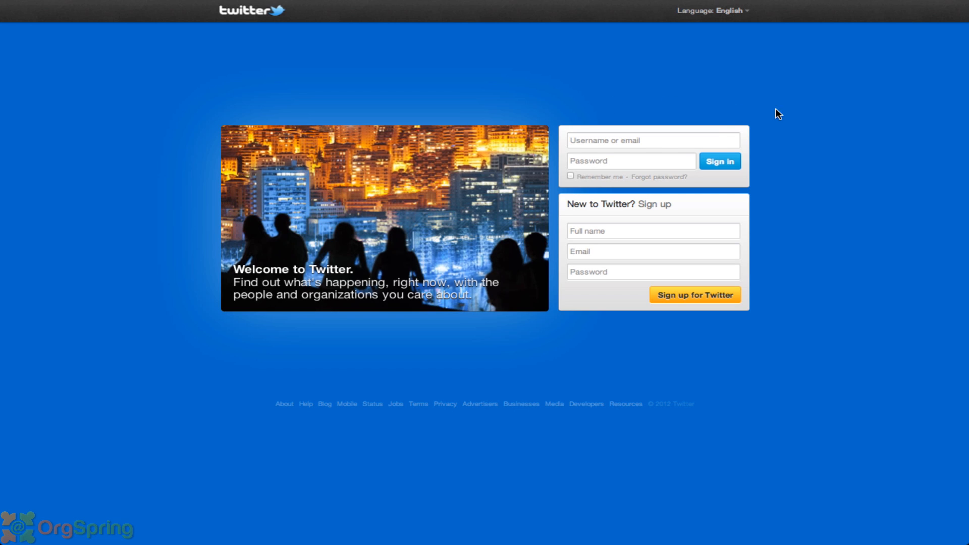
{"action": "mouse_move", "coordinate": [778, 354]}
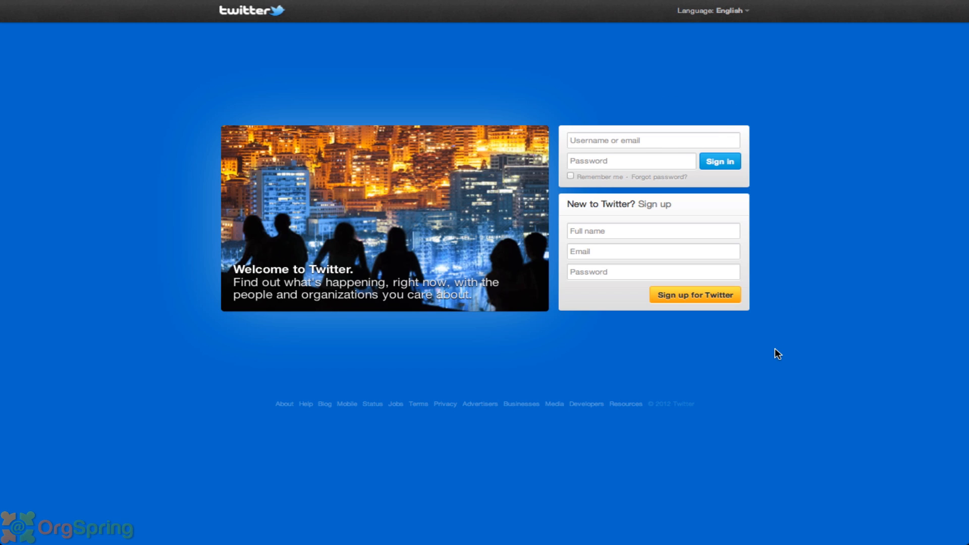
{"action": "mouse_move", "coordinate": [629, 339]}
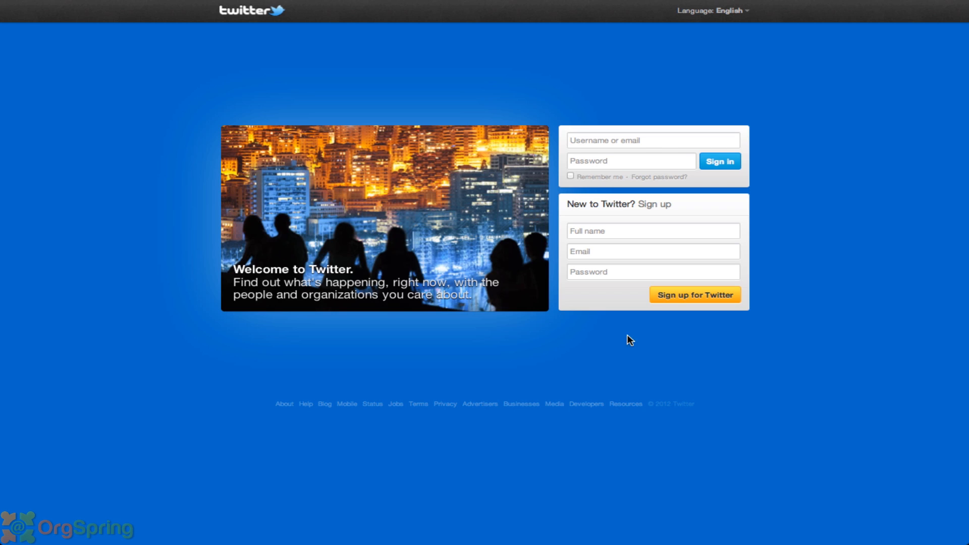
{"action": "mouse_move", "coordinate": [715, 361]}
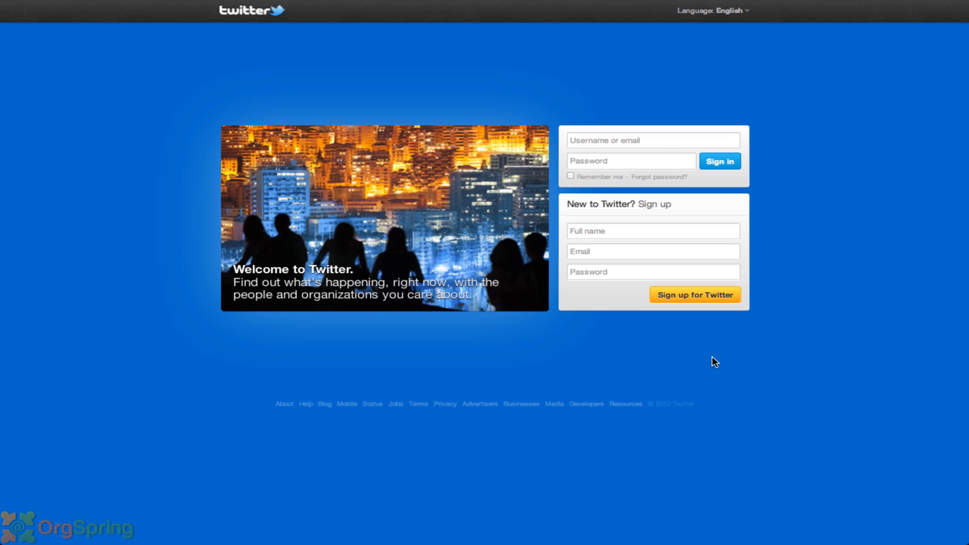
{"action": "mouse_move", "coordinate": [646, 356]}
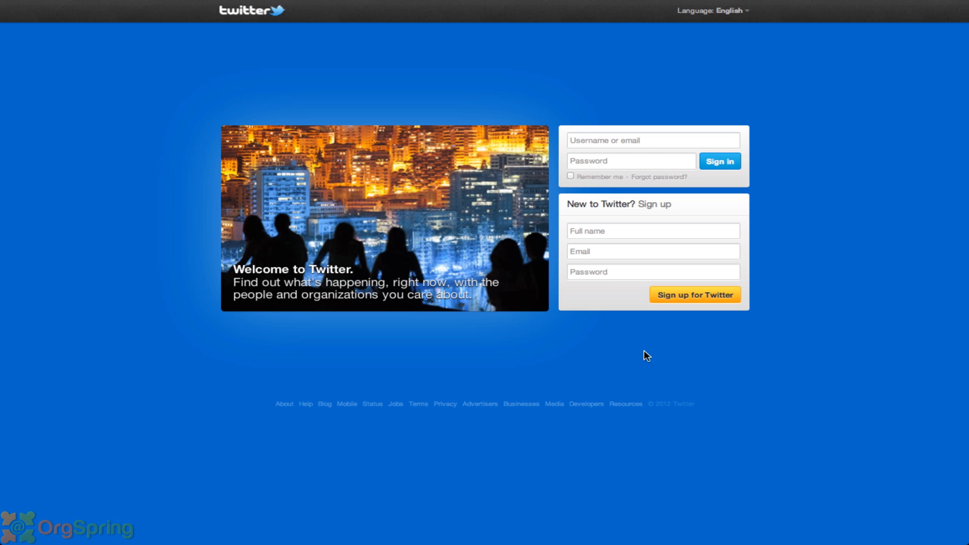
{"action": "mouse_move", "coordinate": [647, 359]}
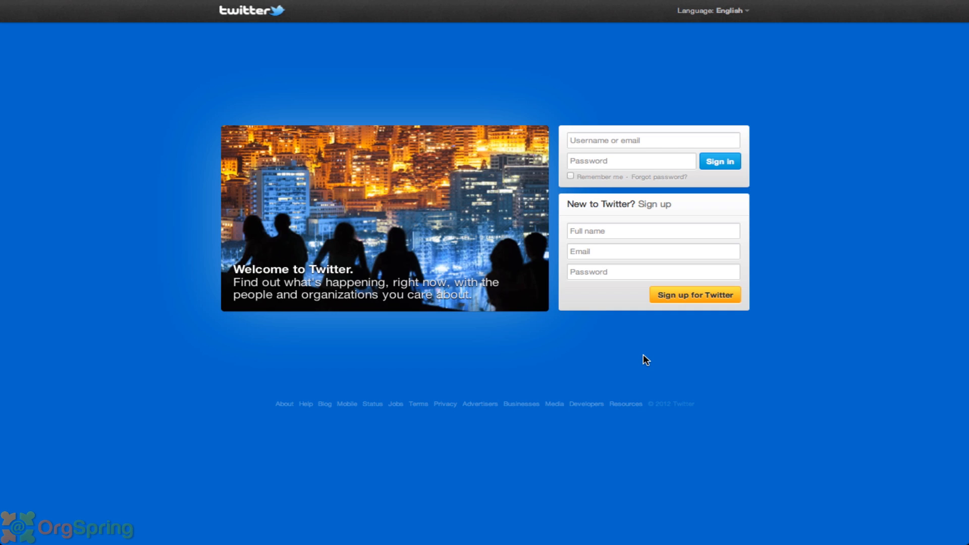
{"action": "mouse_move", "coordinate": [564, 50]}
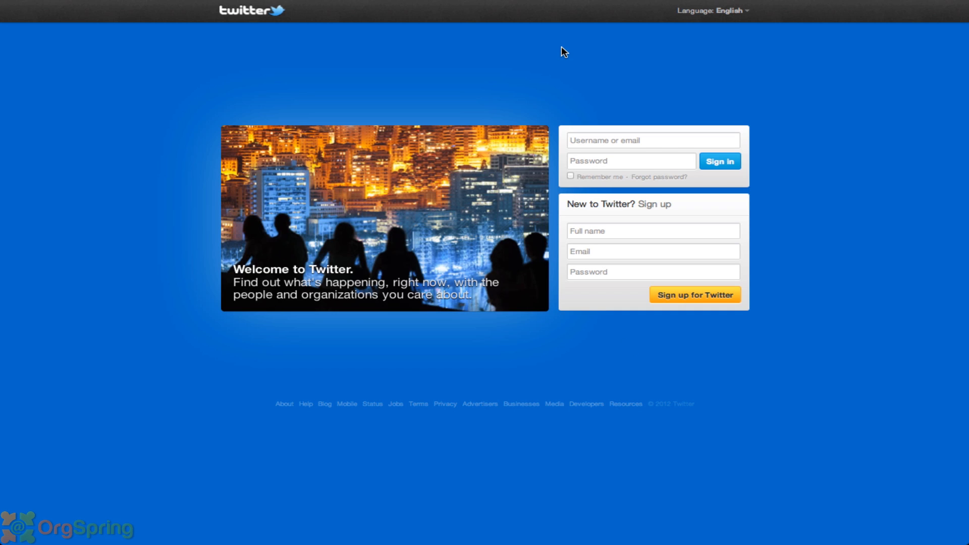
{"action": "mouse_move", "coordinate": [715, 70]}
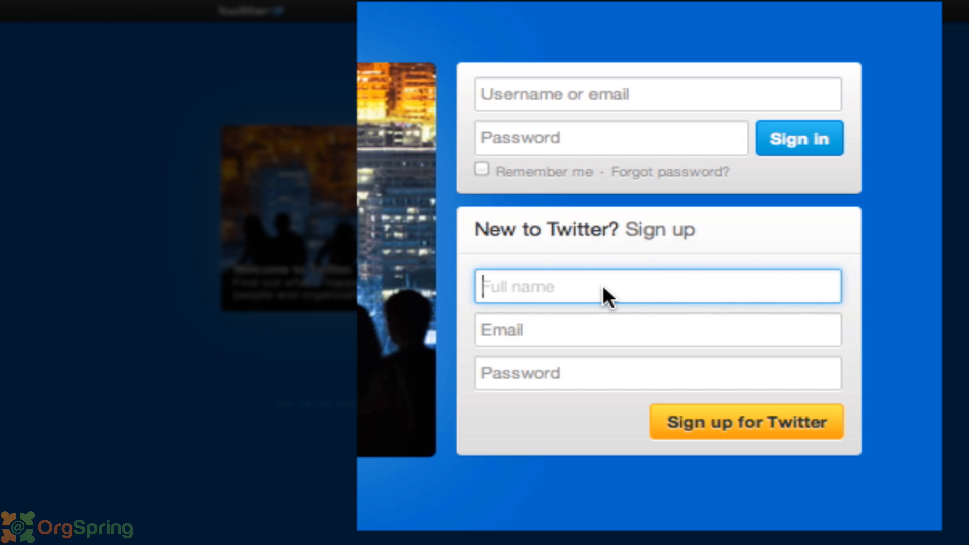
{"action": "type", "text": "John Smith"}
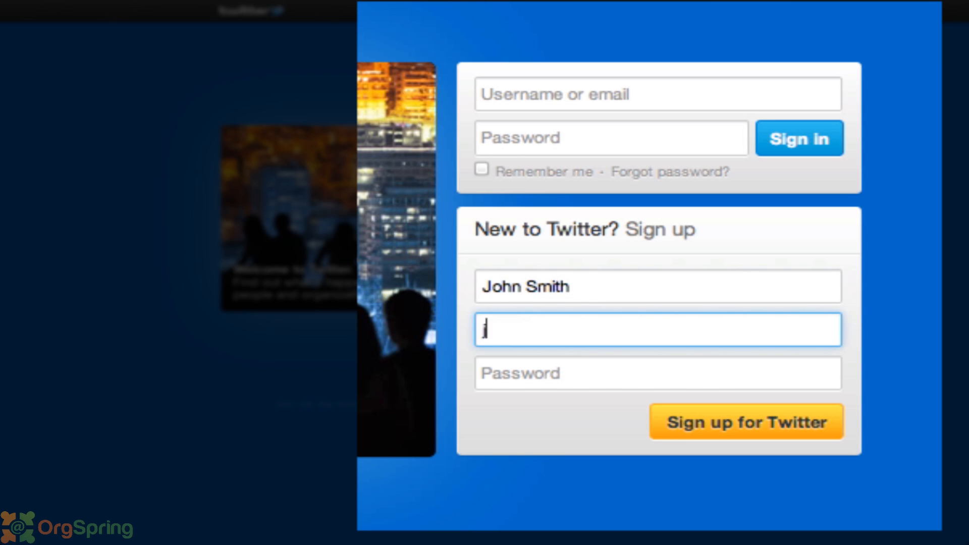
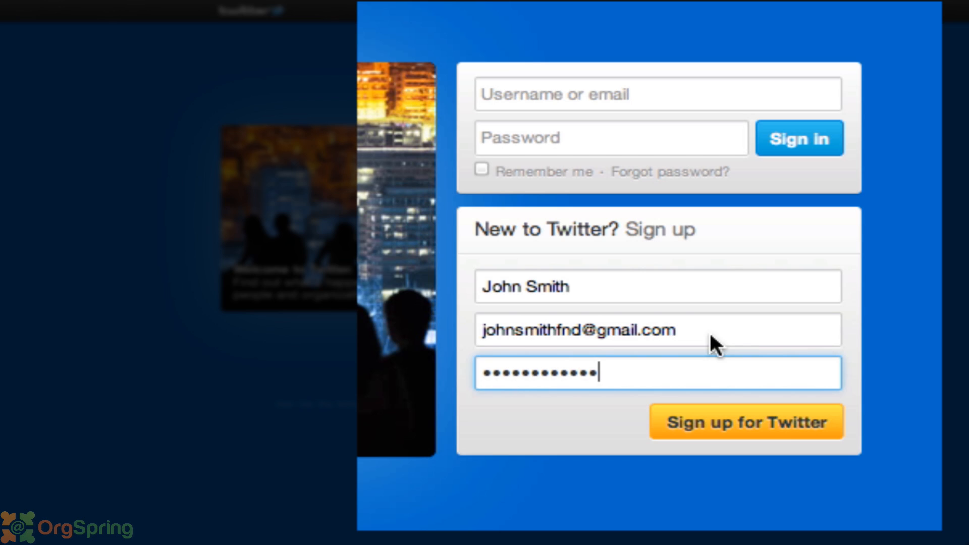
{"action": "mouse_move", "coordinate": [786, 430]}
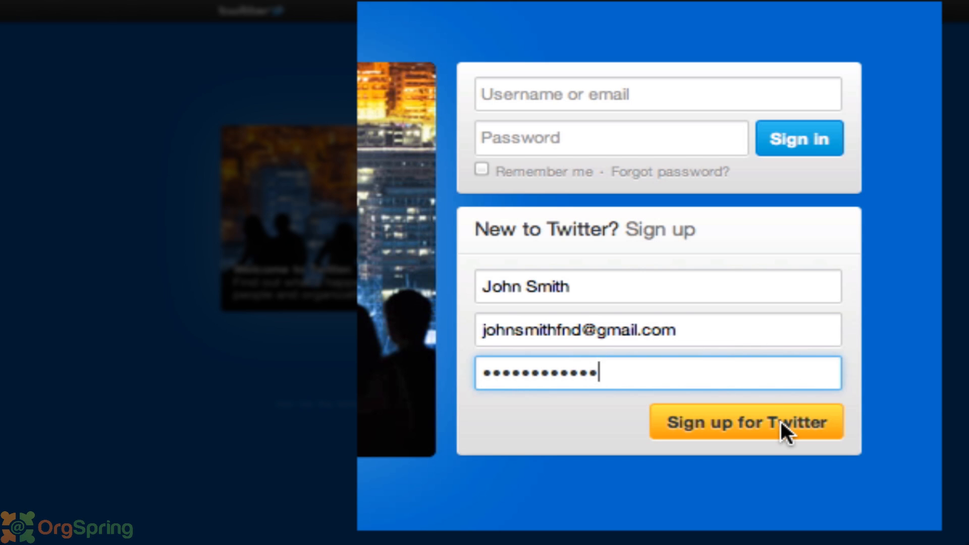
{"action": "left_click", "coordinate": [745, 422]}
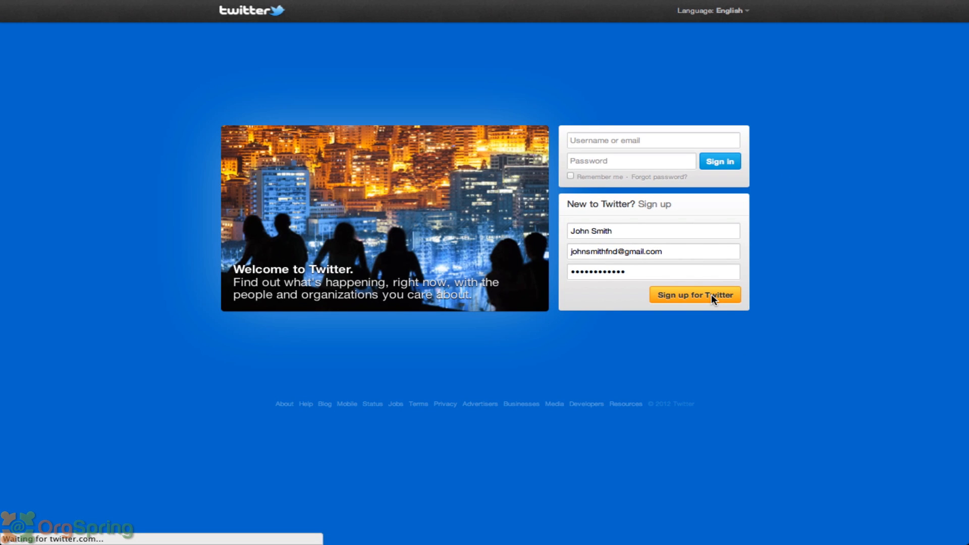
Enter a username, adjusting 'johnsmit' to end in 'dn' until it shows available
{"action": "left_click", "coordinate": [695, 295]}
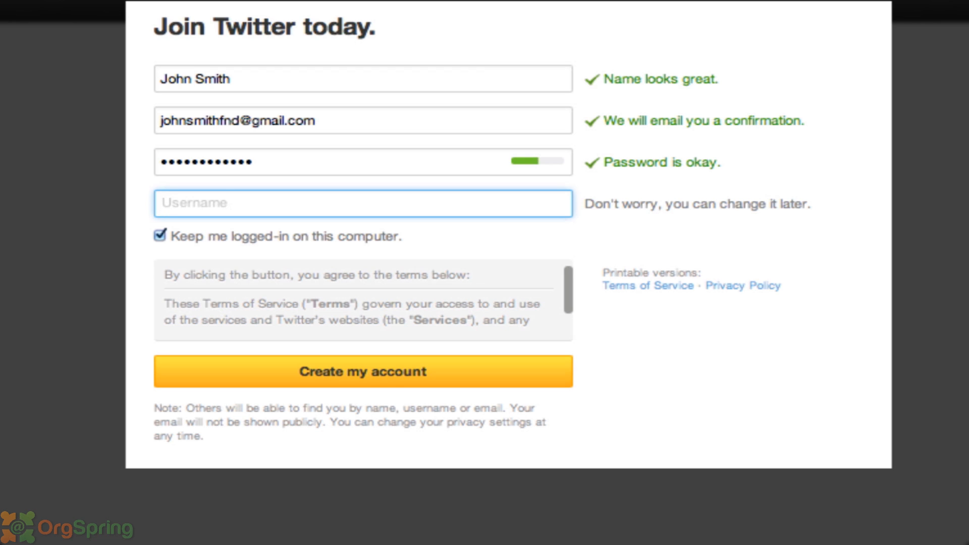
{"action": "type", "text": "johnsmithfnd"}
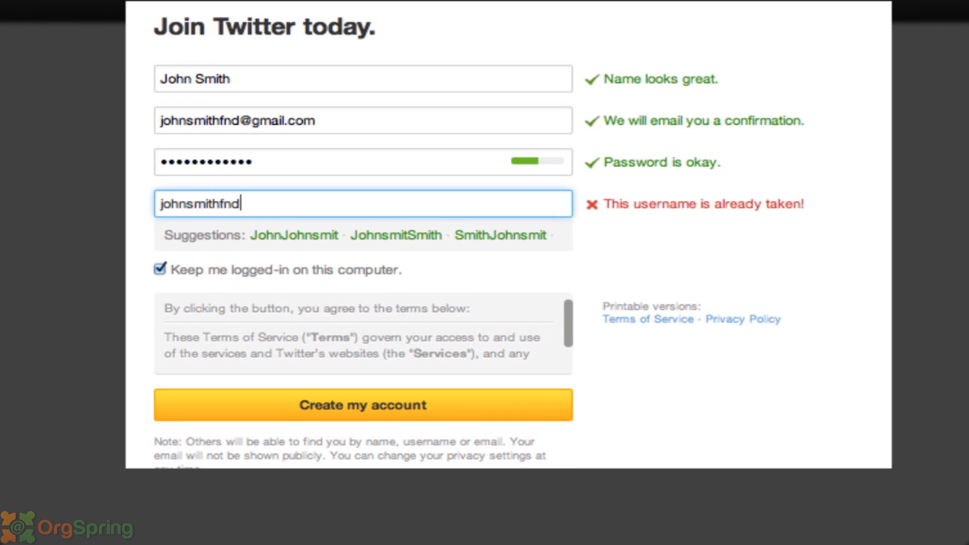
{"action": "key", "text": "BackSpace"}
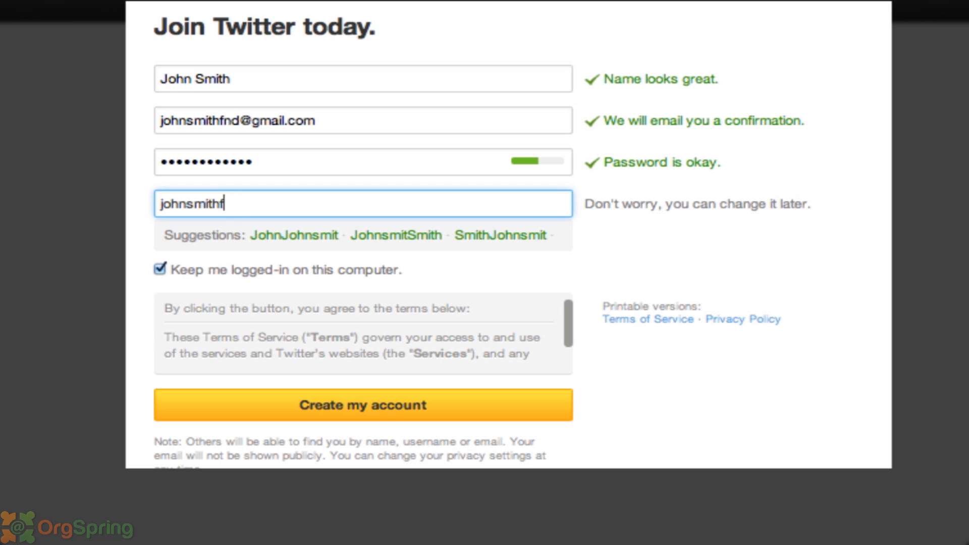
{"action": "type", "text": "dn"}
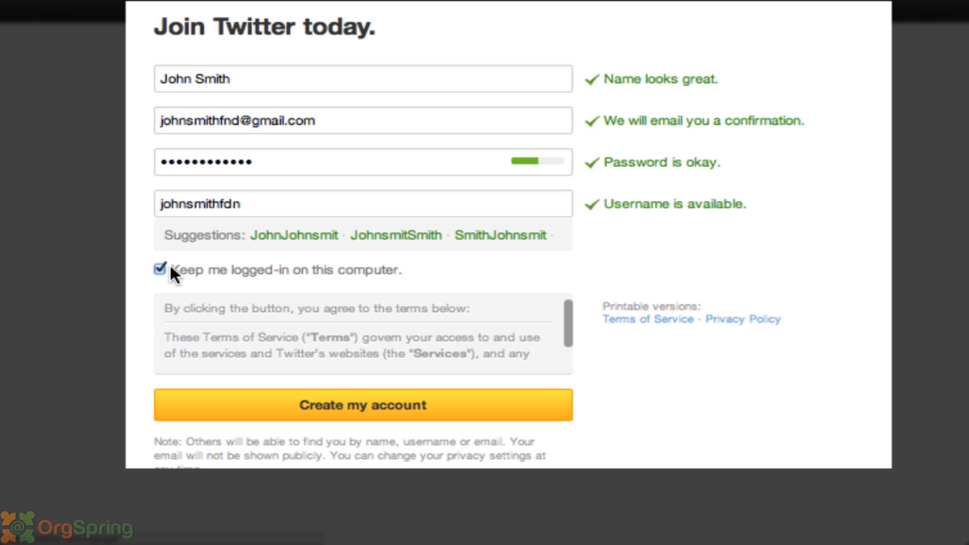
Uncheck 'Keep me logged-in' and create the account
{"action": "left_click", "coordinate": [158, 269]}
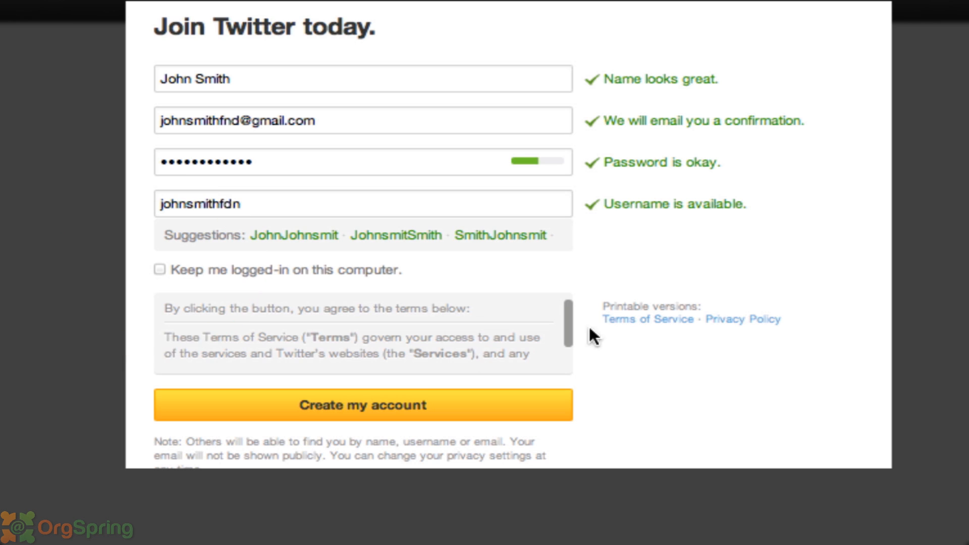
{"action": "mouse_move", "coordinate": [562, 349]}
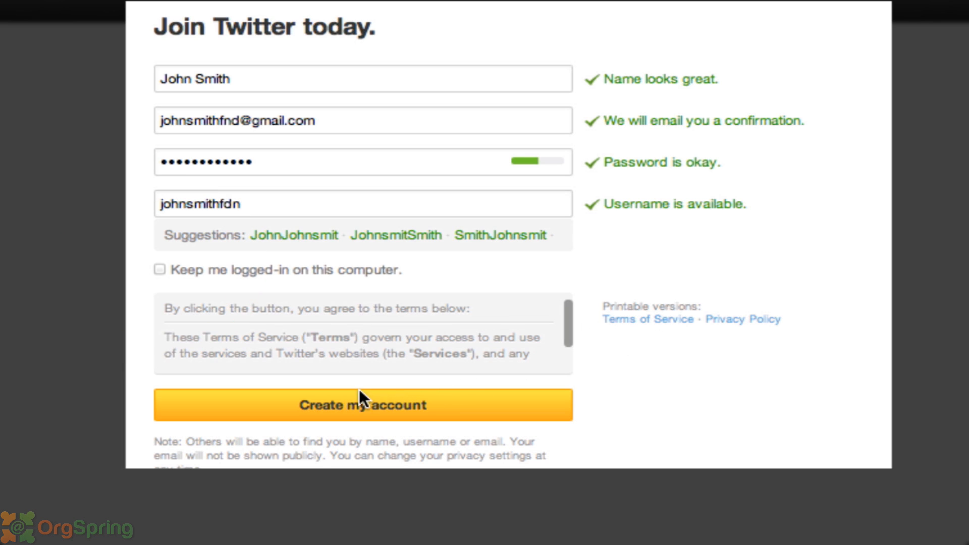
{"action": "mouse_move", "coordinate": [329, 411]}
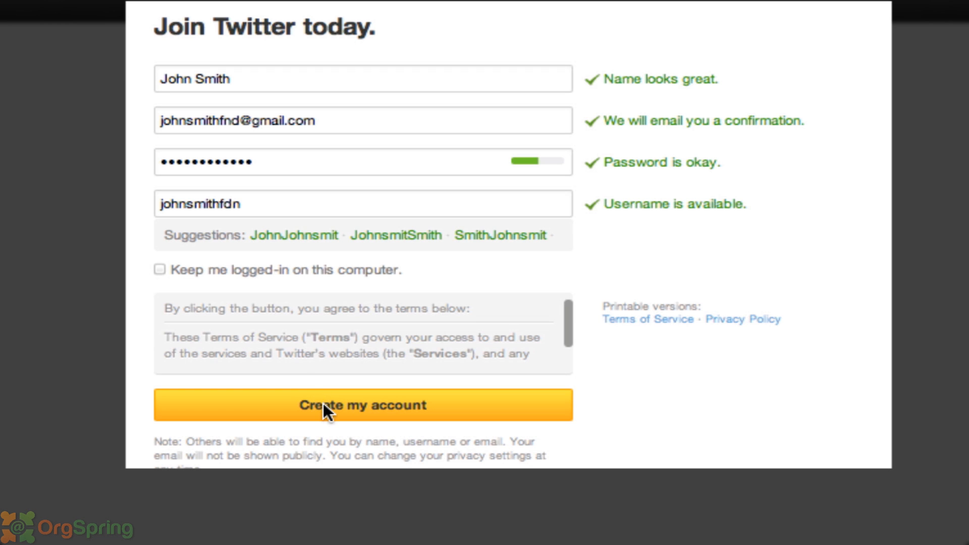
{"action": "left_click", "coordinate": [362, 405]}
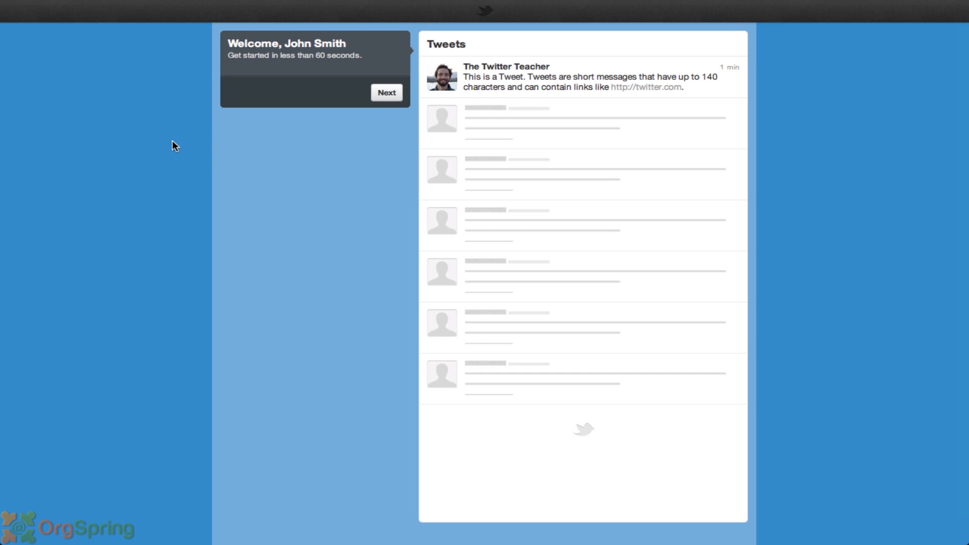
{"action": "mouse_move", "coordinate": [315, 130]}
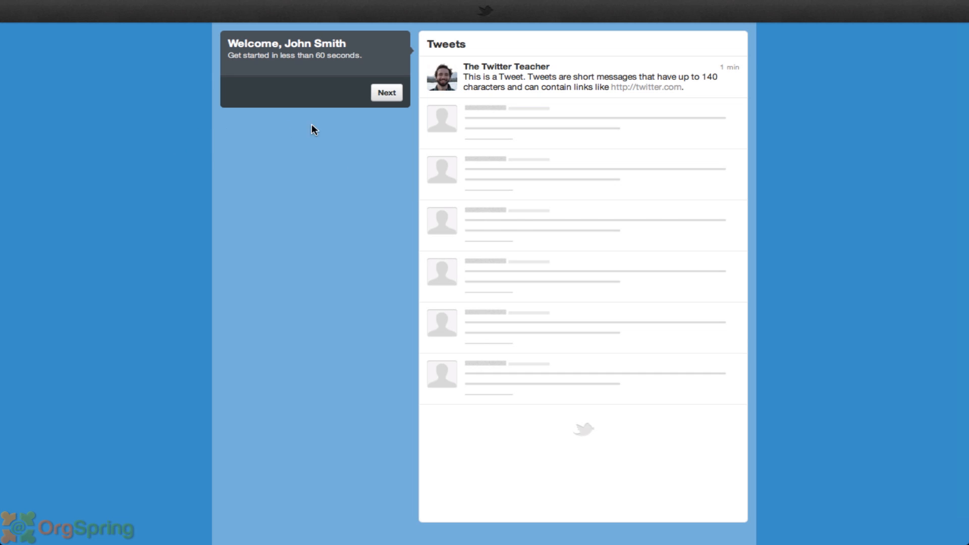
{"action": "mouse_move", "coordinate": [259, 69]}
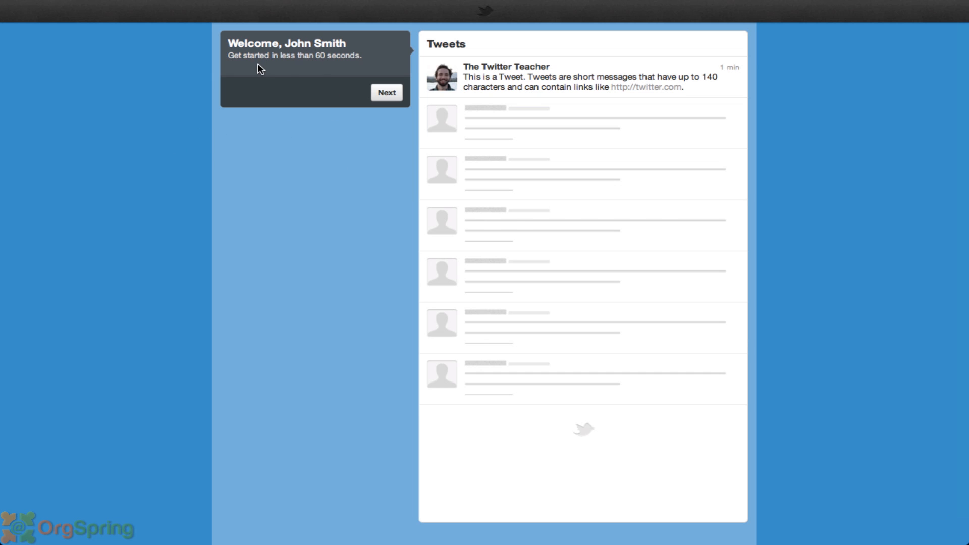
{"action": "mouse_move", "coordinate": [632, 77]}
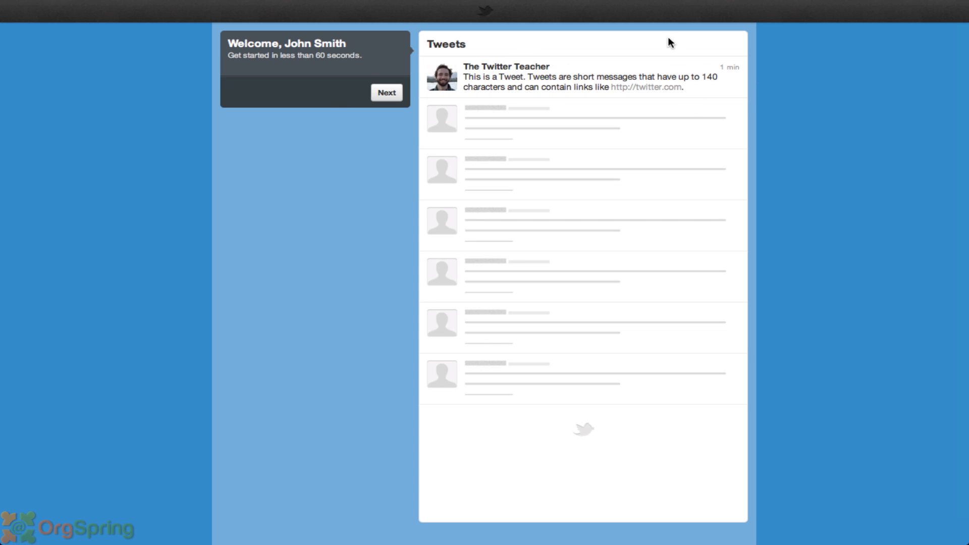
{"action": "mouse_move", "coordinate": [623, 73]}
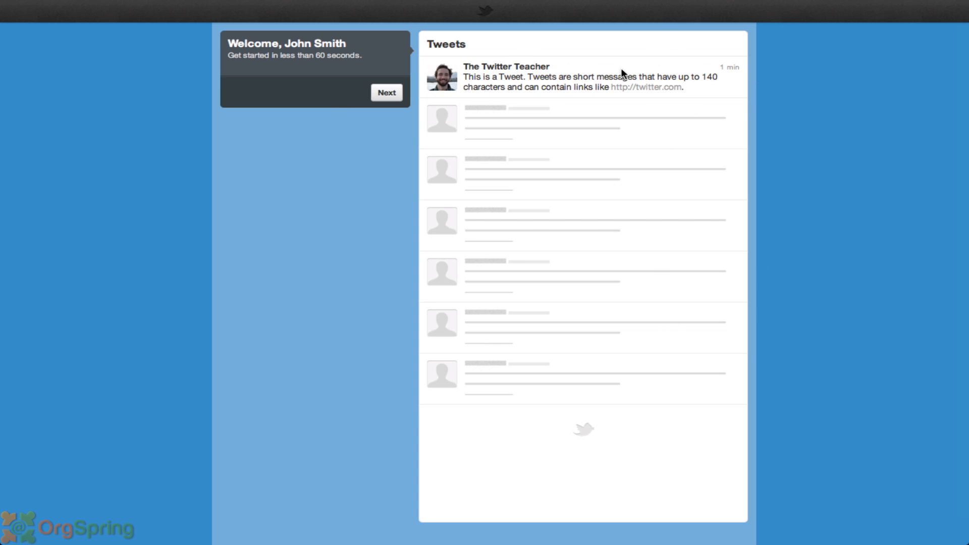
{"action": "mouse_move", "coordinate": [760, 76]}
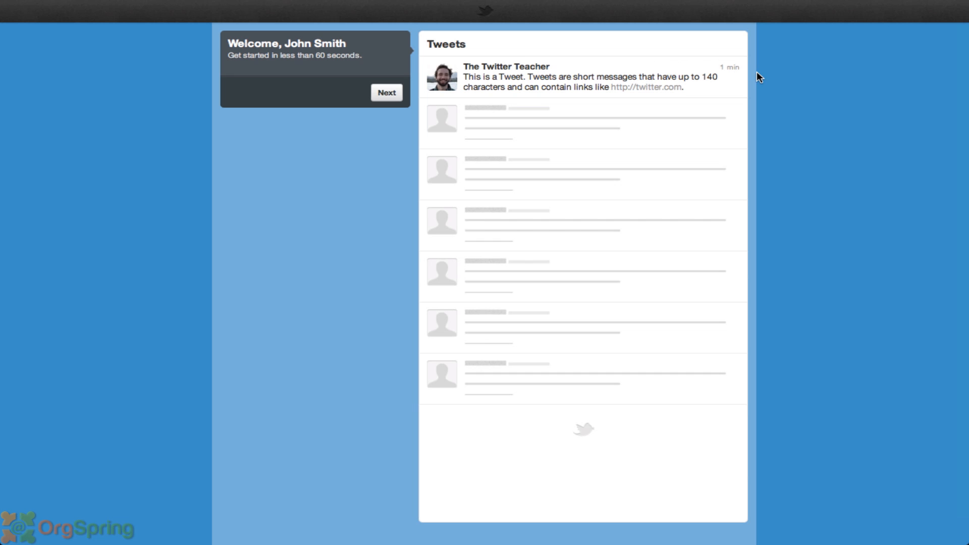
{"action": "mouse_move", "coordinate": [577, 93]}
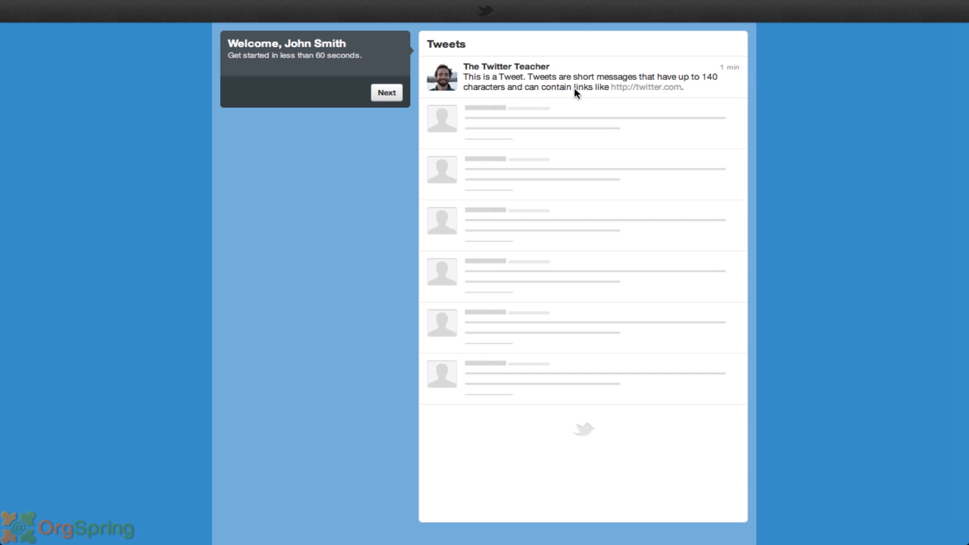
{"action": "mouse_move", "coordinate": [703, 93]}
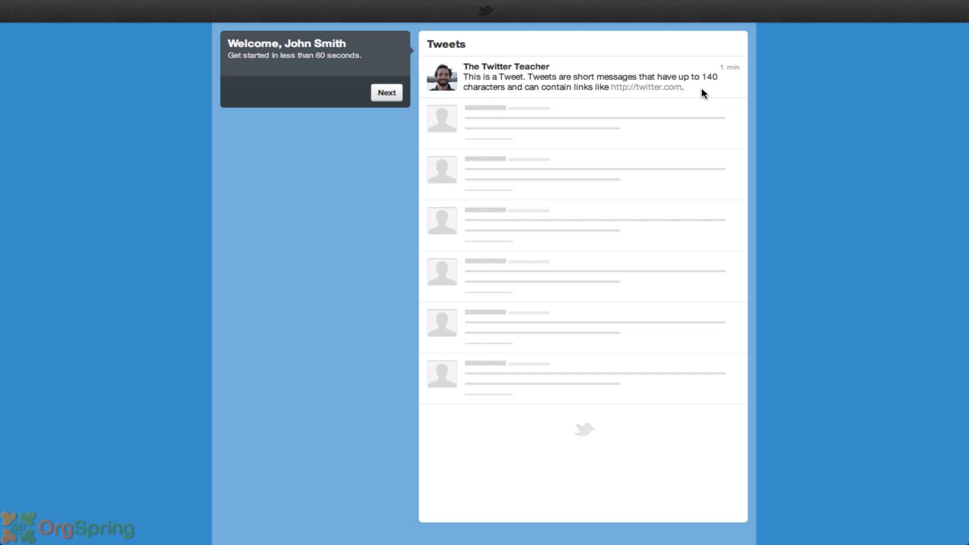
Advance from the 'Welcome, John Smith' panel to the 'Follow freely' suggestions
{"action": "left_click", "coordinate": [386, 93]}
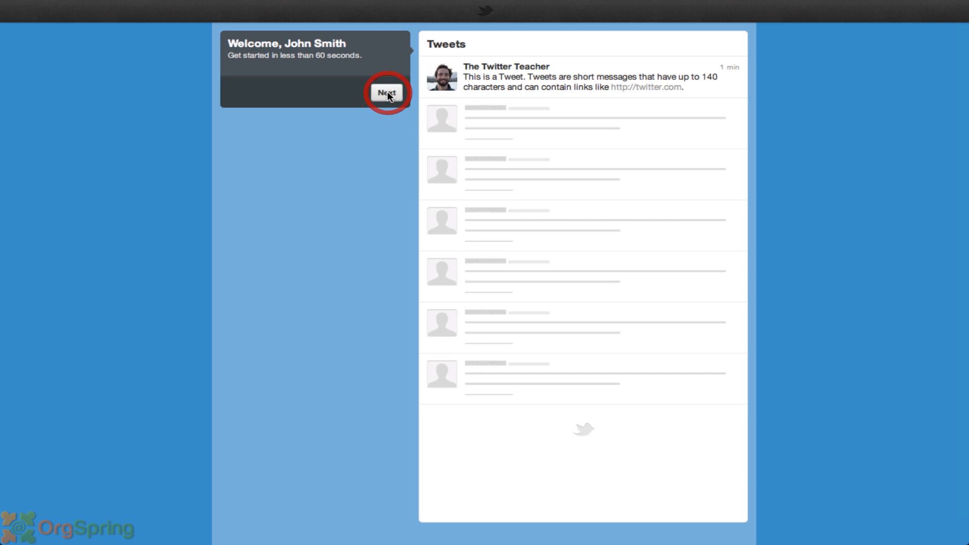
{"action": "left_click", "coordinate": [387, 92]}
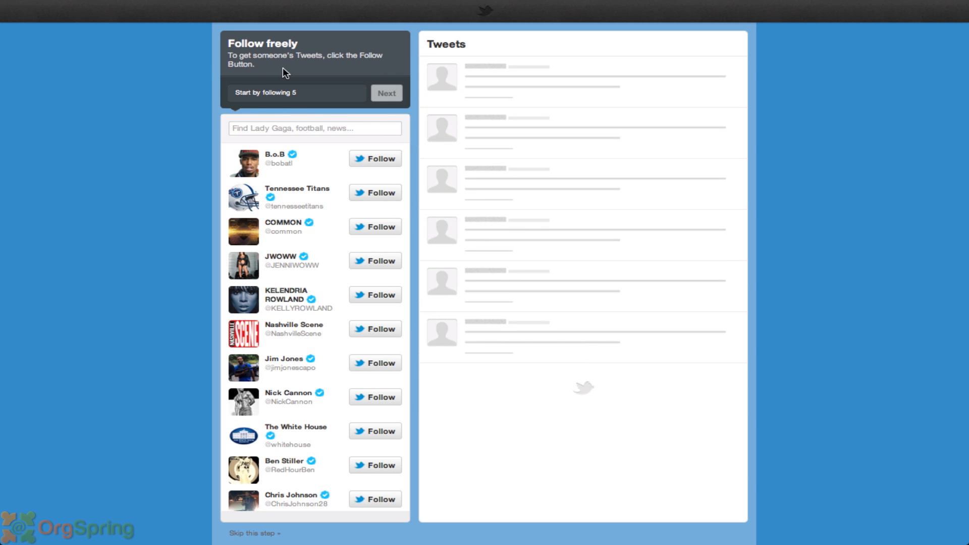
{"action": "mouse_move", "coordinate": [221, 260]}
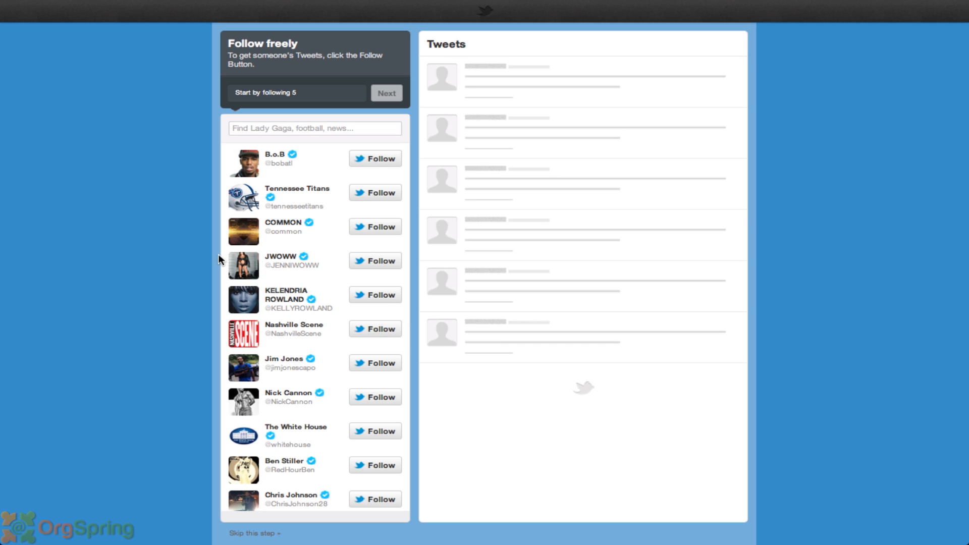
{"action": "mouse_move", "coordinate": [245, 141]}
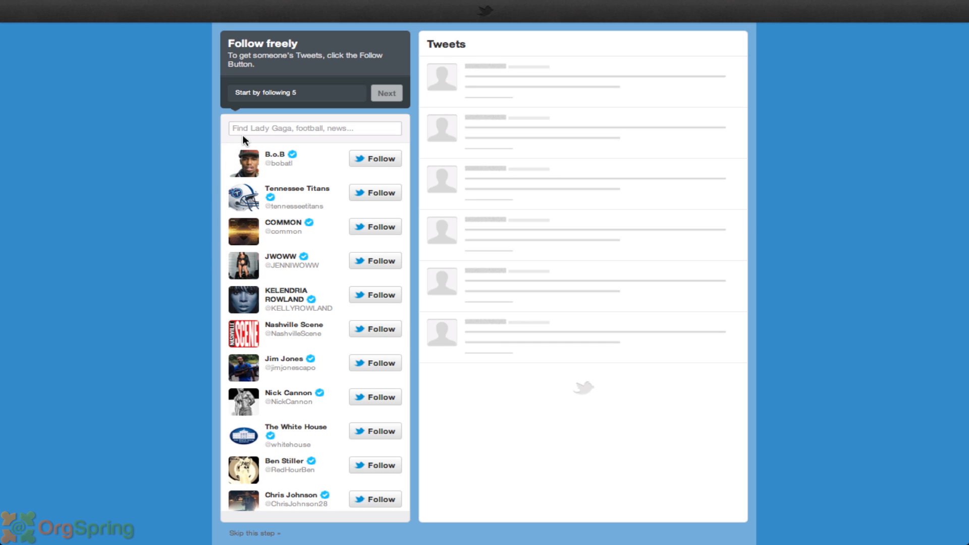
{"action": "mouse_move", "coordinate": [252, 155]}
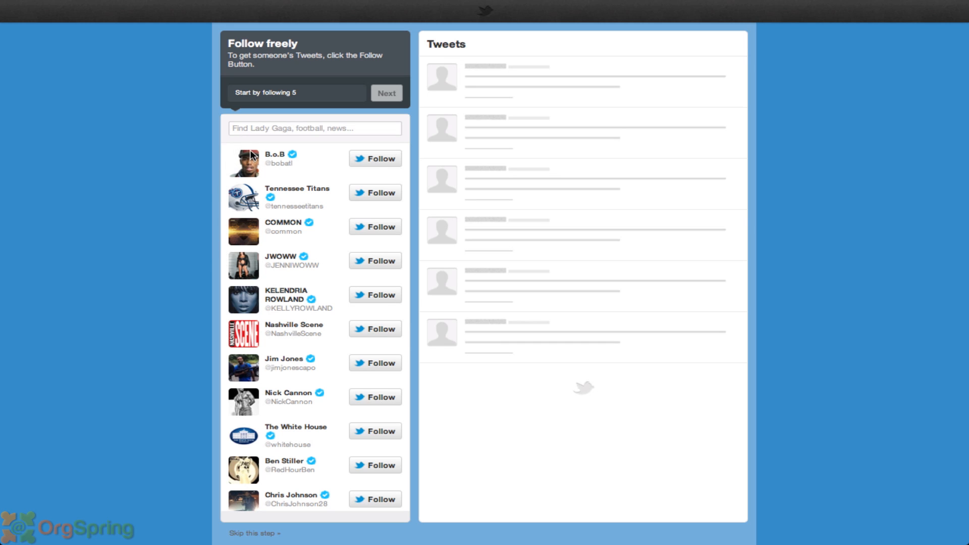
{"action": "mouse_move", "coordinate": [222, 270]}
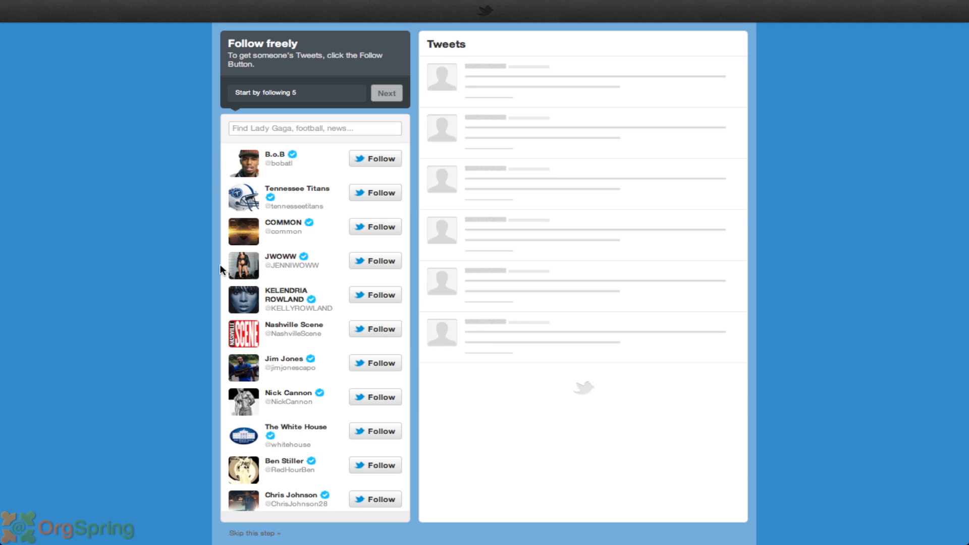
{"action": "mouse_move", "coordinate": [281, 196]}
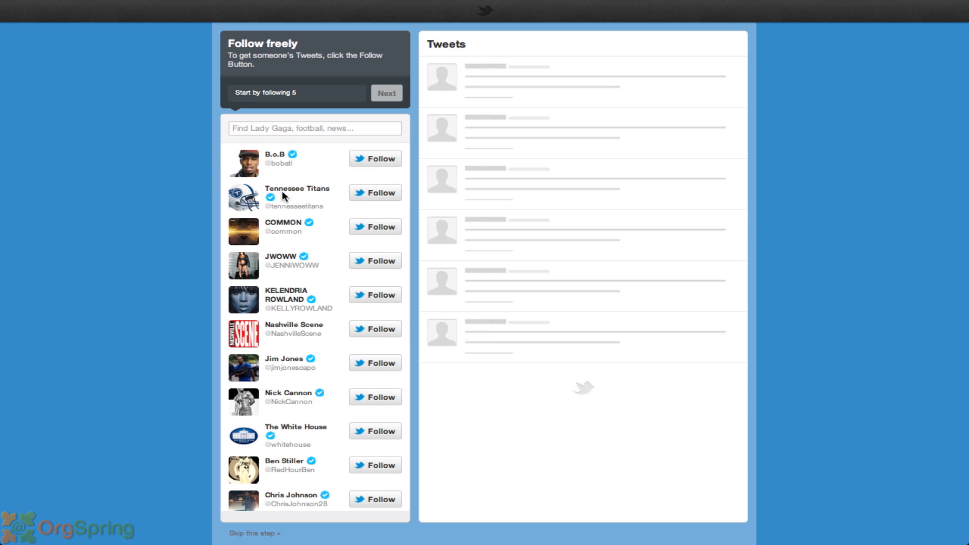
{"action": "mouse_move", "coordinate": [200, 389]}
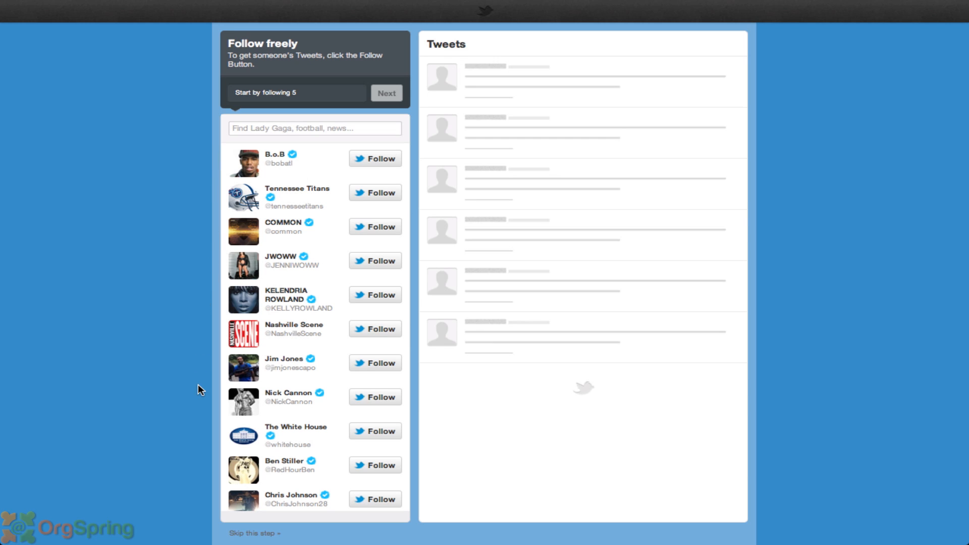
{"action": "mouse_move", "coordinate": [165, 445]}
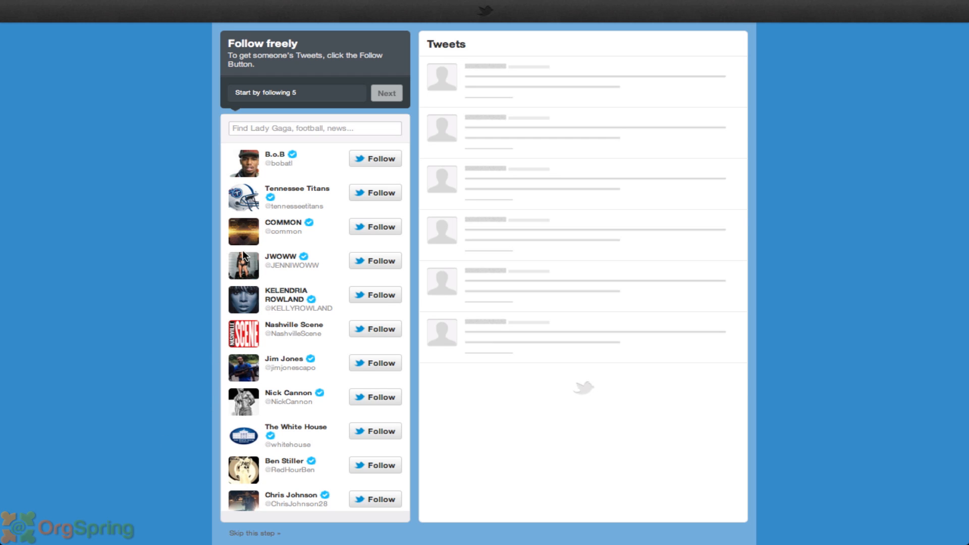
{"action": "mouse_move", "coordinate": [196, 335]}
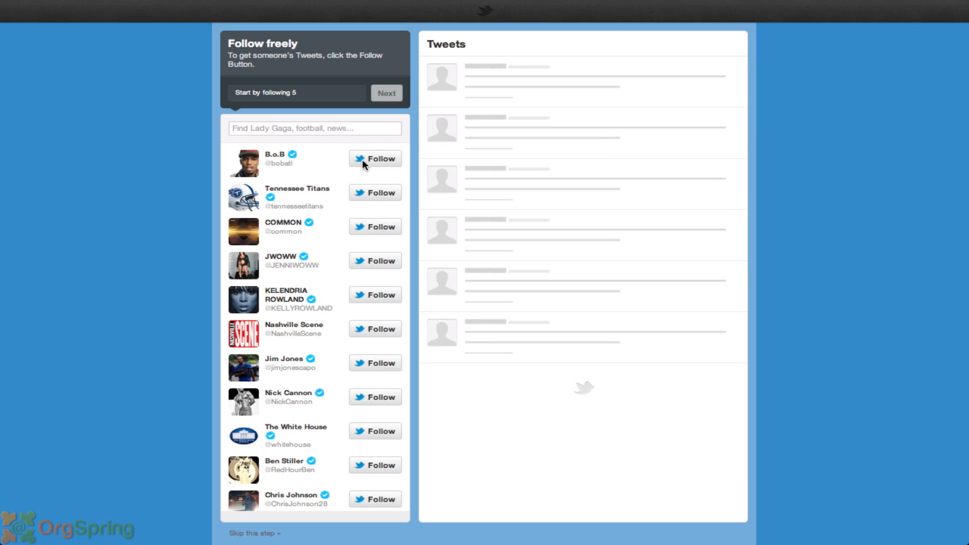
{"action": "mouse_move", "coordinate": [582, 136]}
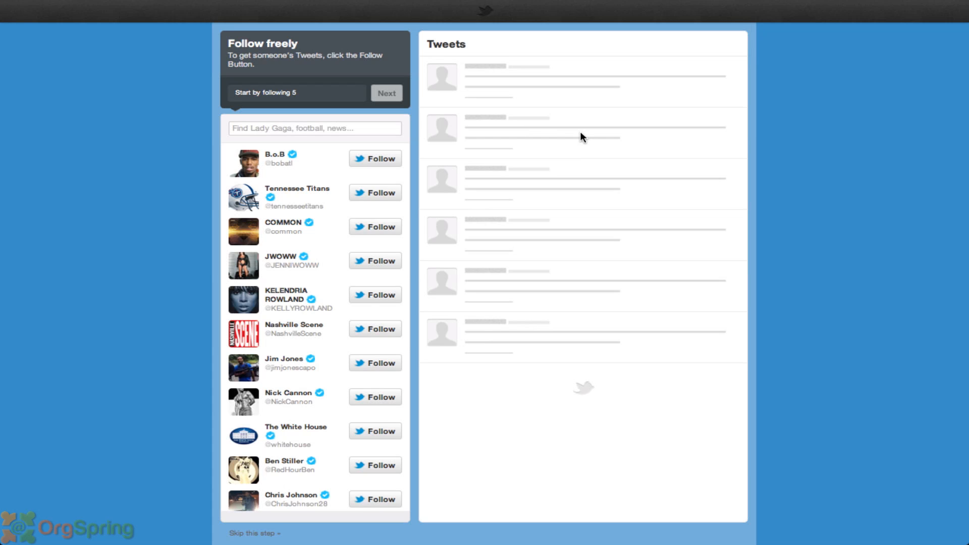
{"action": "mouse_move", "coordinate": [338, 249]}
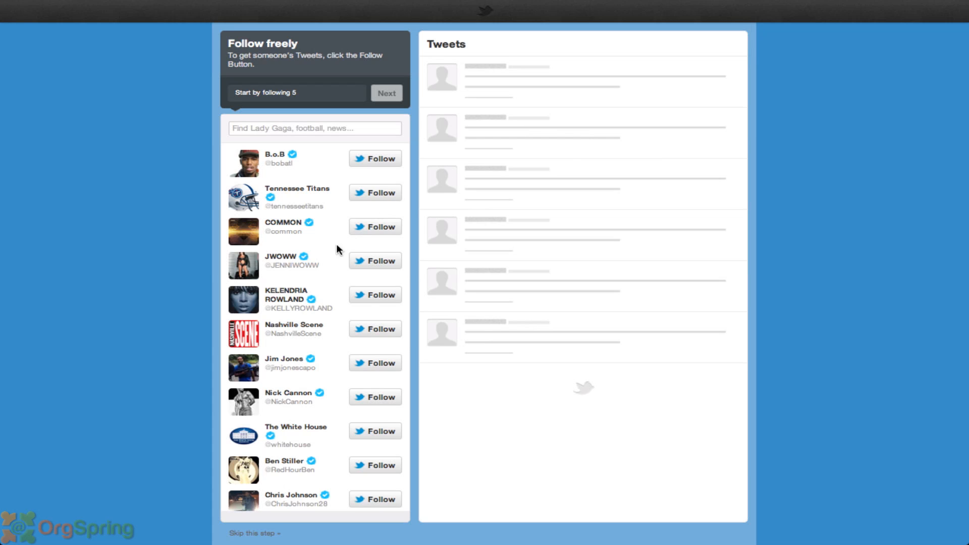
{"action": "mouse_move", "coordinate": [206, 339]}
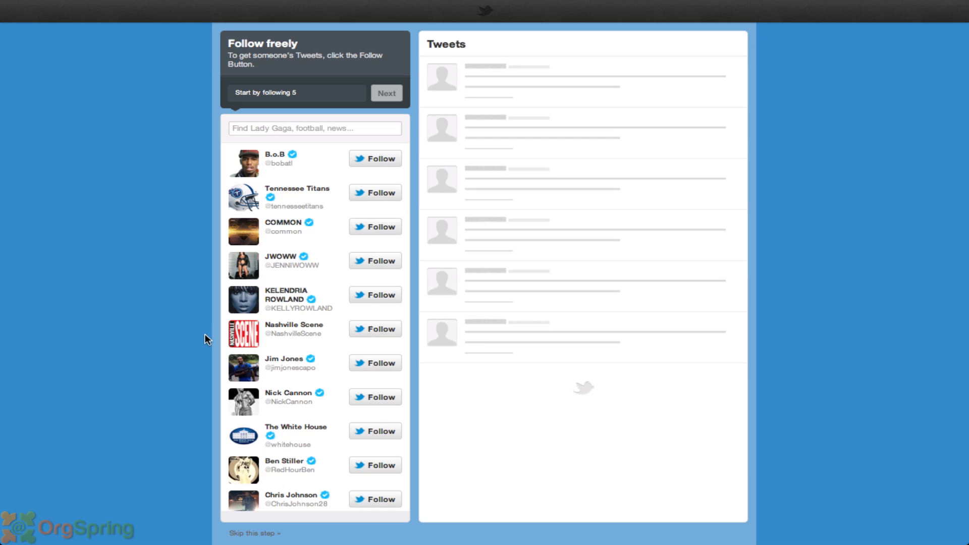
{"action": "mouse_move", "coordinate": [311, 151]}
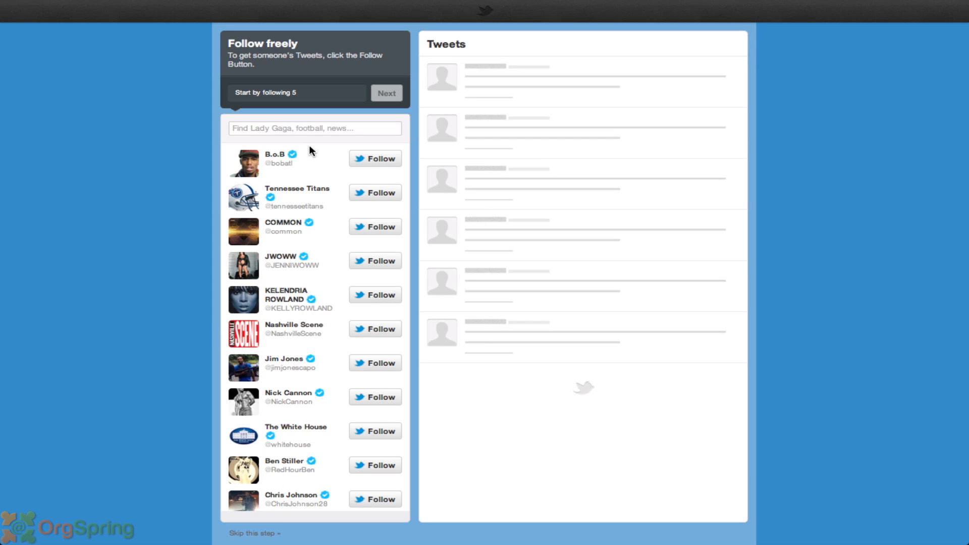
{"action": "mouse_move", "coordinate": [192, 475]}
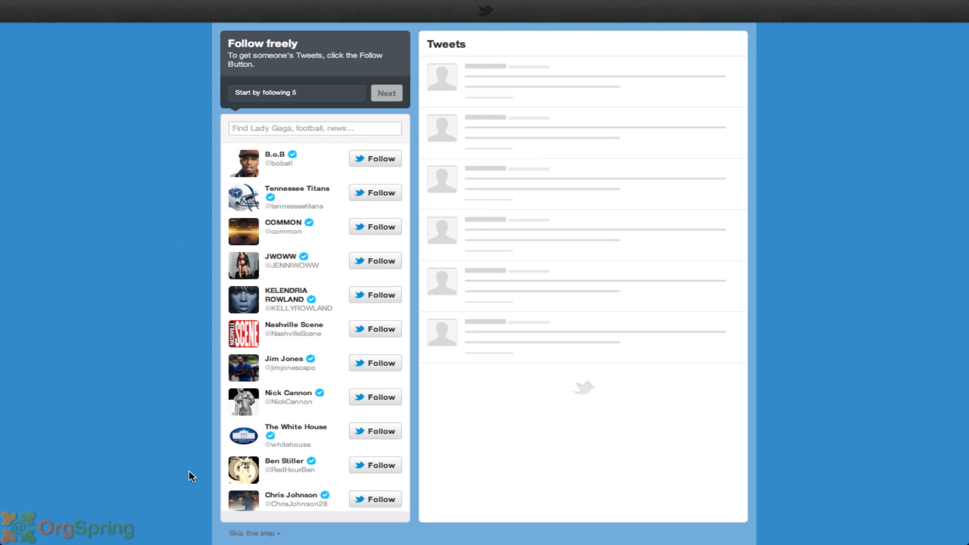
{"action": "mouse_move", "coordinate": [259, 533]}
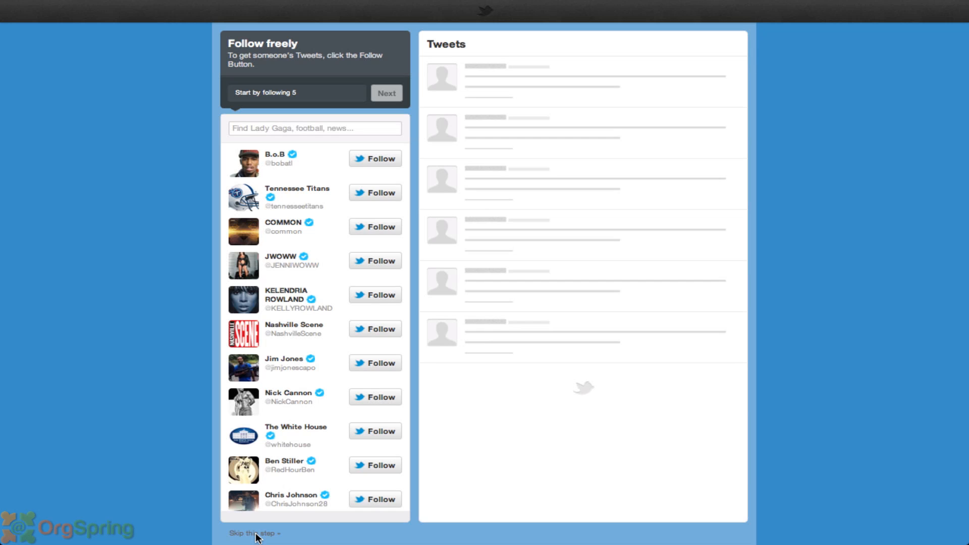
Skip the 'Follow freely' step without following any suggested accounts
{"action": "left_click", "coordinate": [254, 533]}
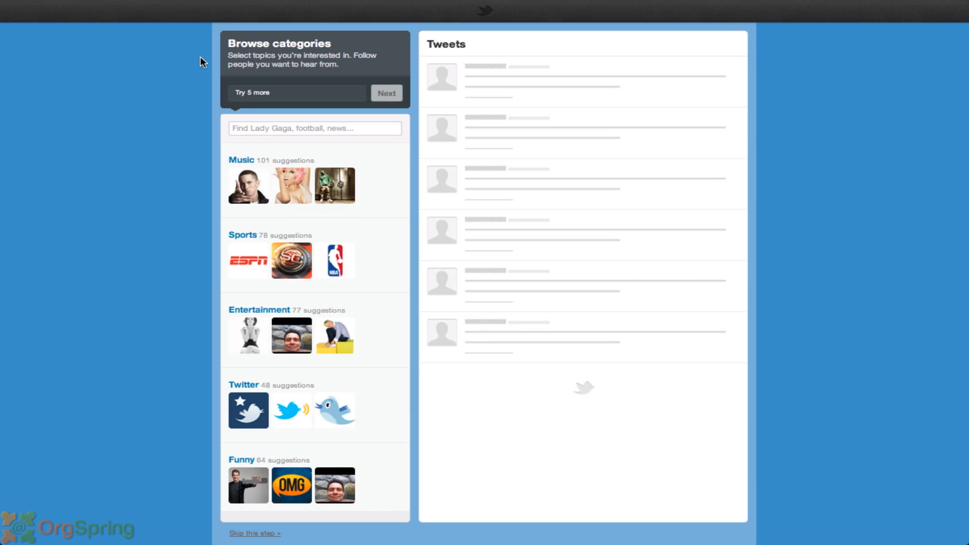
{"action": "mouse_move", "coordinate": [199, 122]}
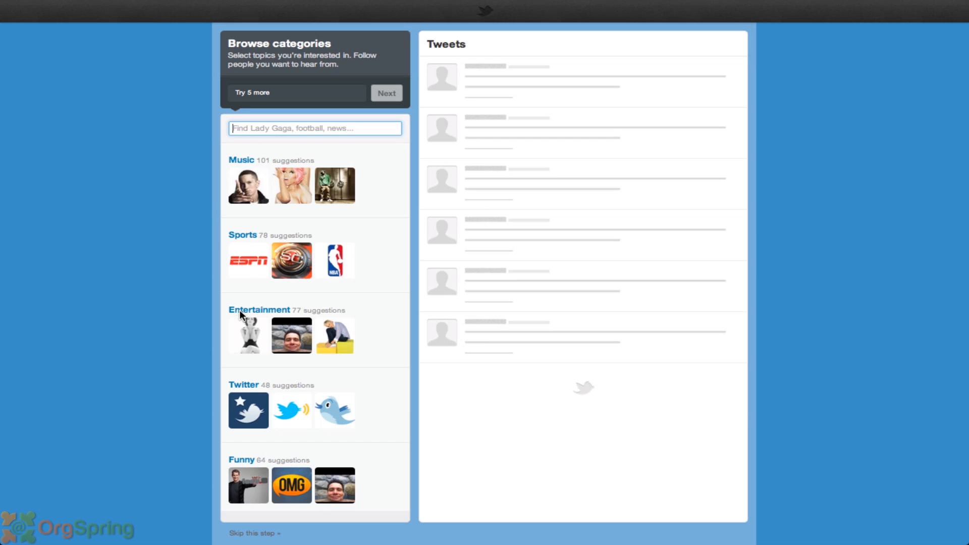
{"action": "mouse_move", "coordinate": [271, 345]}
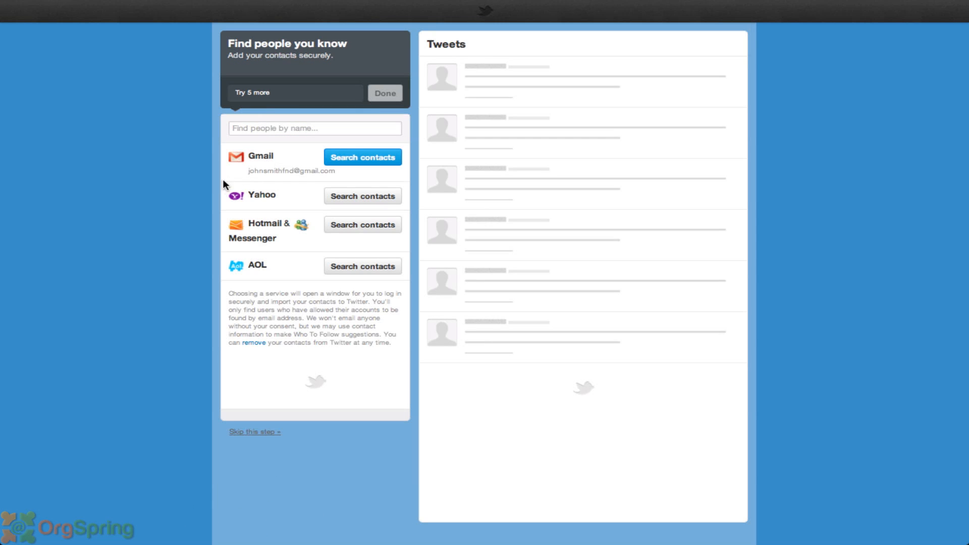
{"action": "mouse_move", "coordinate": [232, 159]}
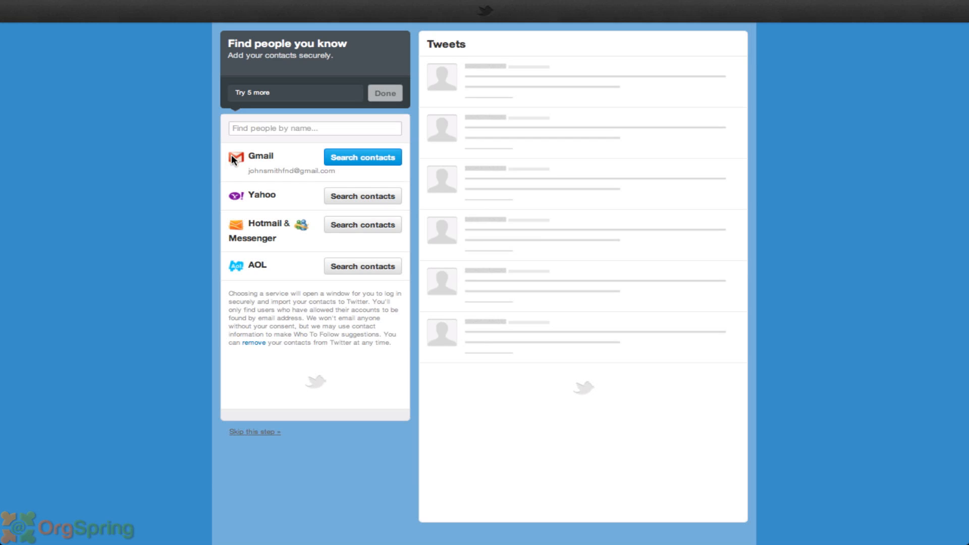
{"action": "mouse_move", "coordinate": [237, 307]}
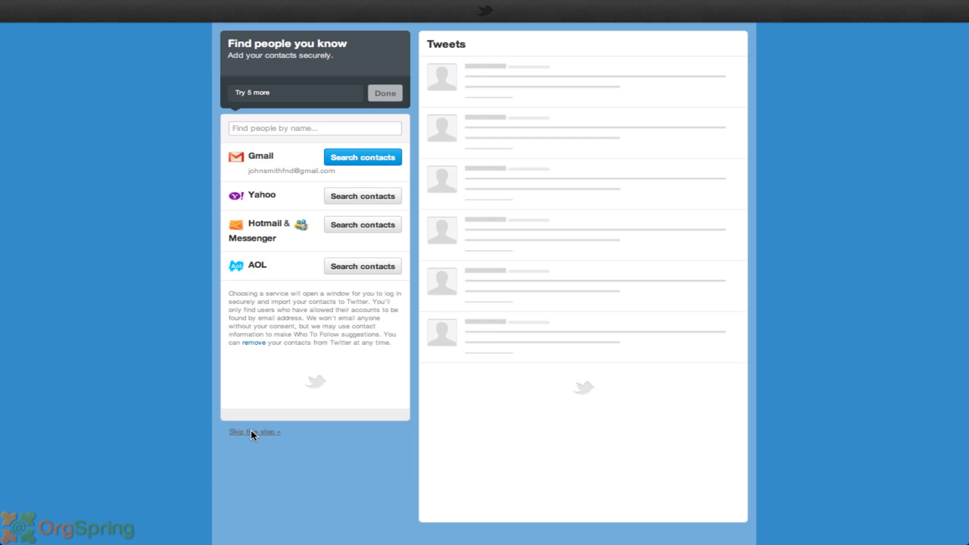
Skip 'Find people you know' to reach John Smith's empty home timeline
{"action": "left_click", "coordinate": [255, 431]}
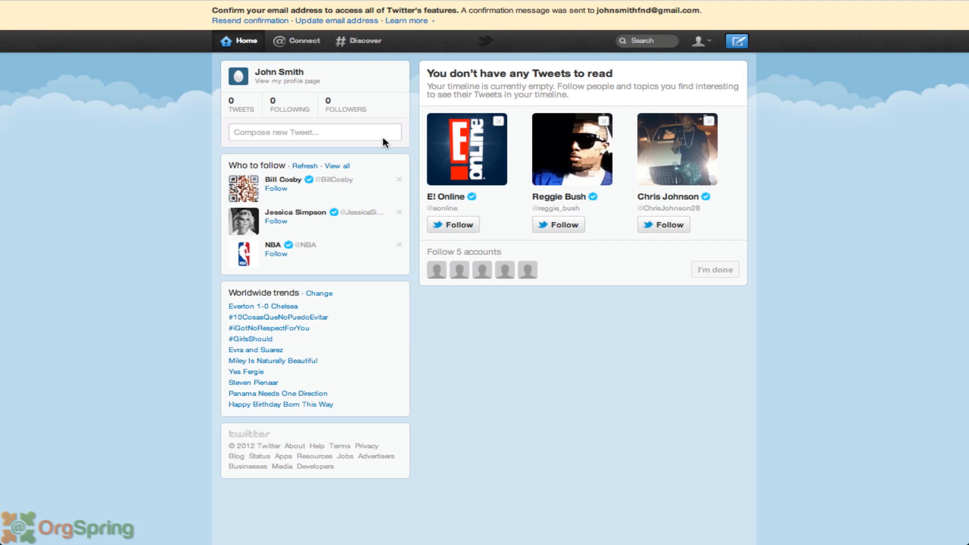
{"action": "mouse_move", "coordinate": [206, 99]}
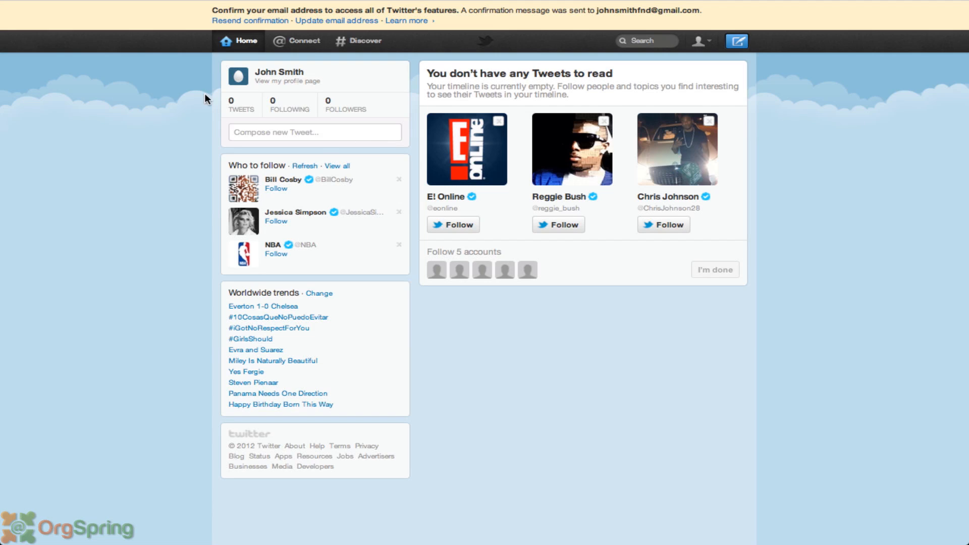
{"action": "mouse_move", "coordinate": [180, 109]}
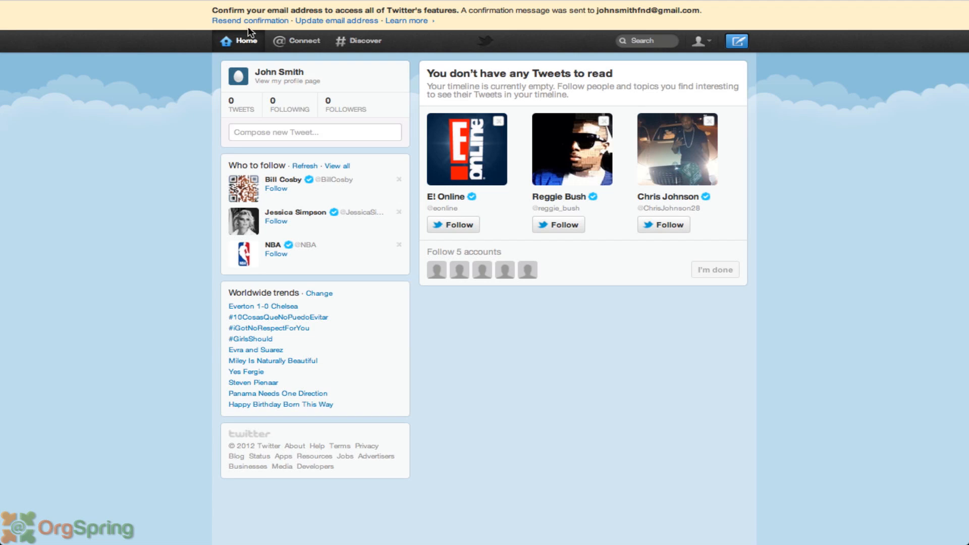
{"action": "mouse_move", "coordinate": [210, 50]}
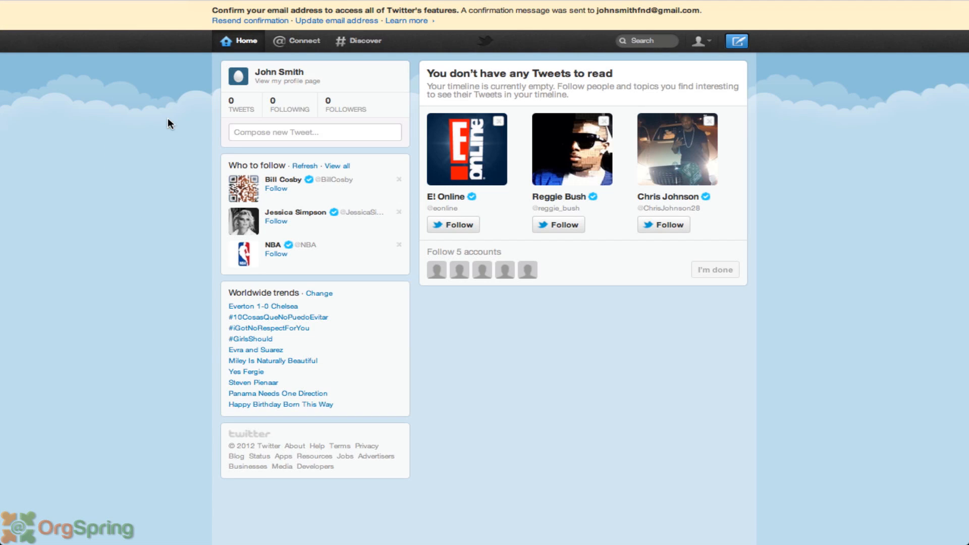
{"action": "mouse_move", "coordinate": [192, 74]}
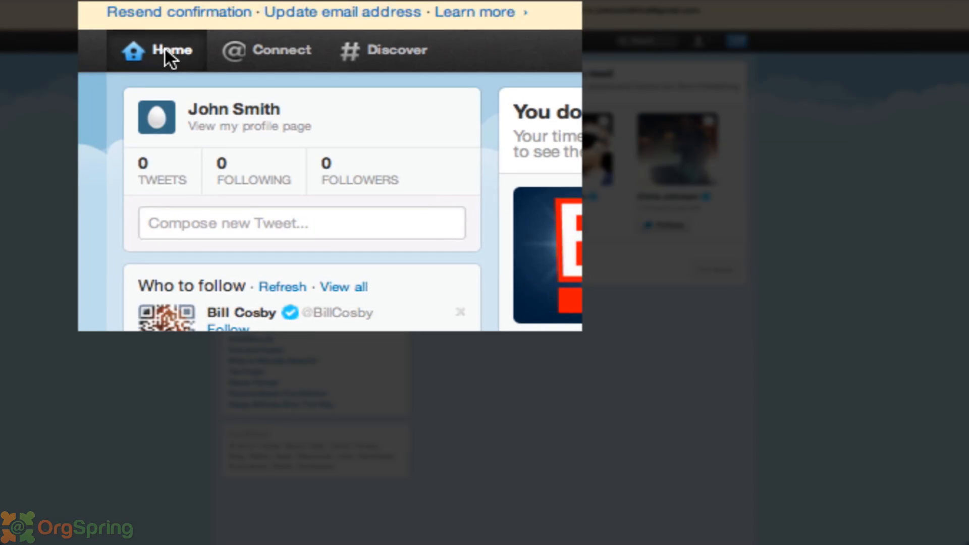
{"action": "mouse_move", "coordinate": [271, 89]}
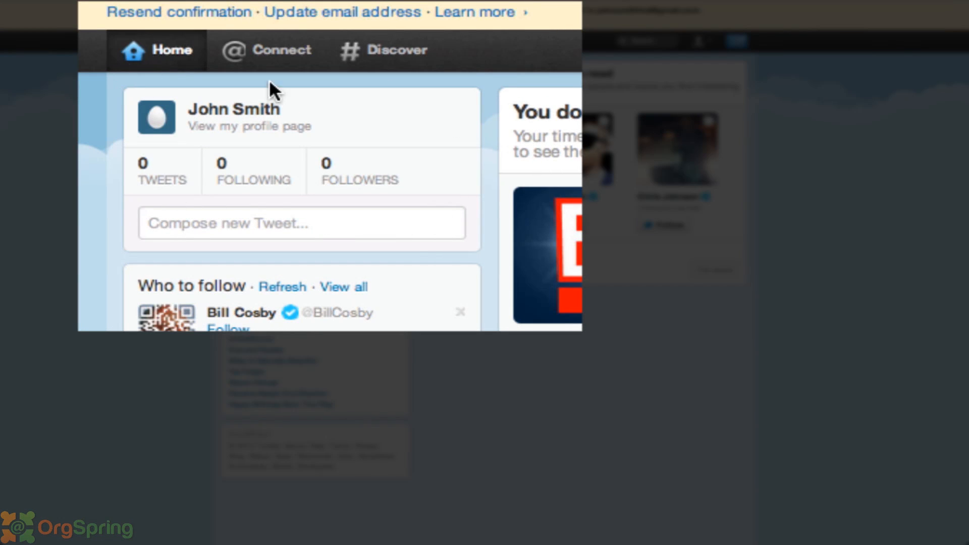
{"action": "mouse_move", "coordinate": [167, 189]}
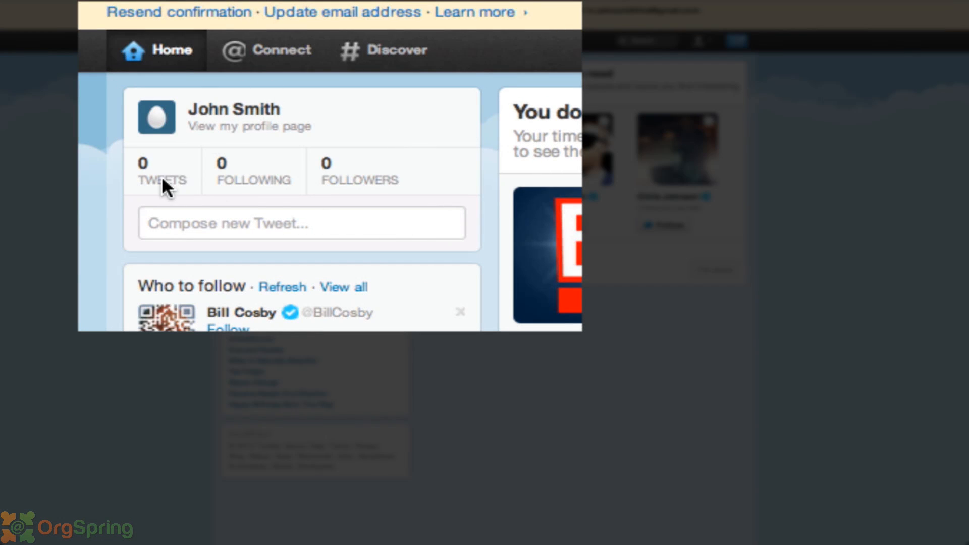
{"action": "mouse_move", "coordinate": [362, 185]}
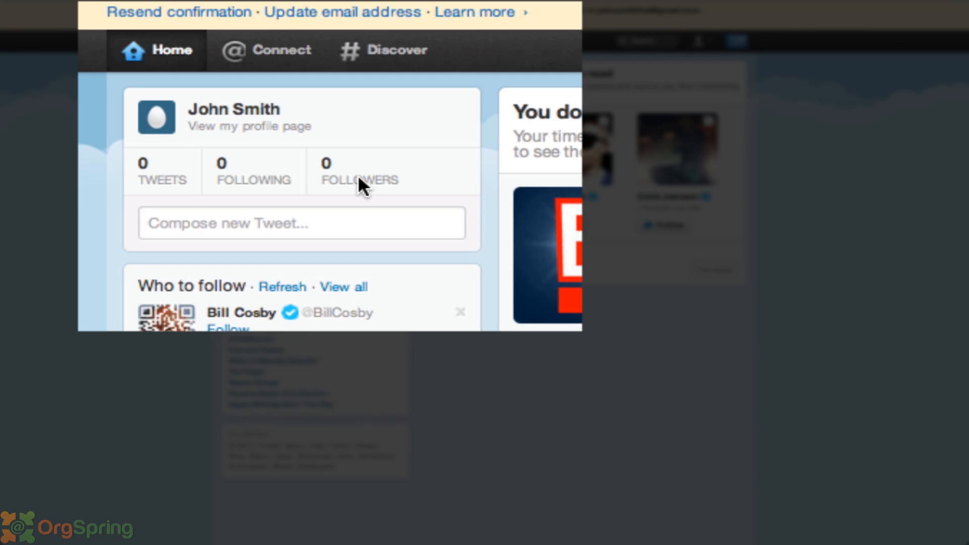
{"action": "mouse_move", "coordinate": [322, 236]}
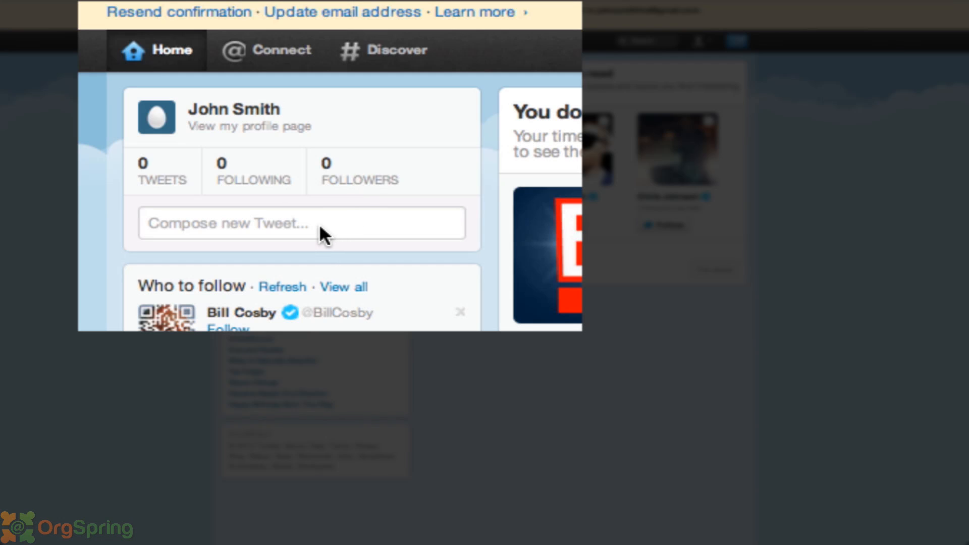
{"action": "left_click", "coordinate": [301, 223]}
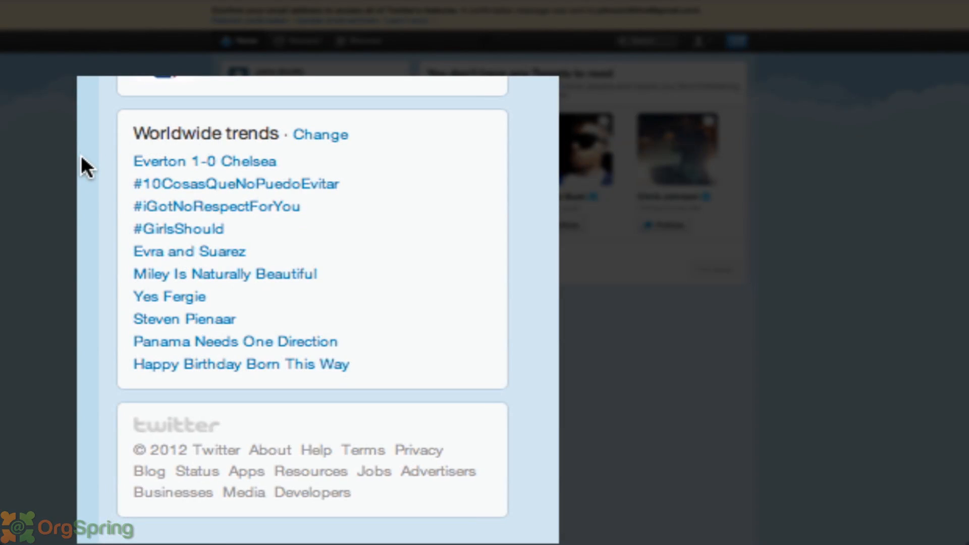
{"action": "mouse_move", "coordinate": [101, 157]}
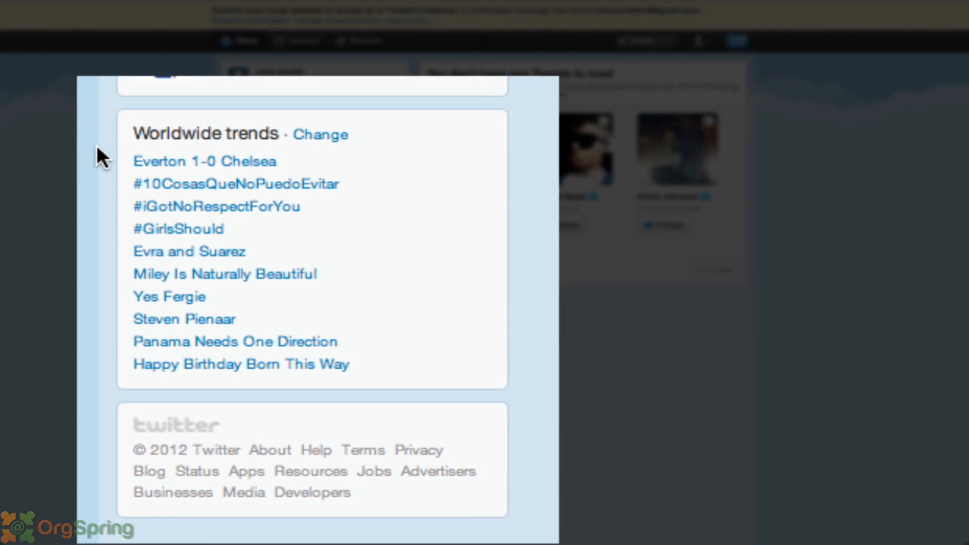
{"action": "mouse_move", "coordinate": [139, 320]}
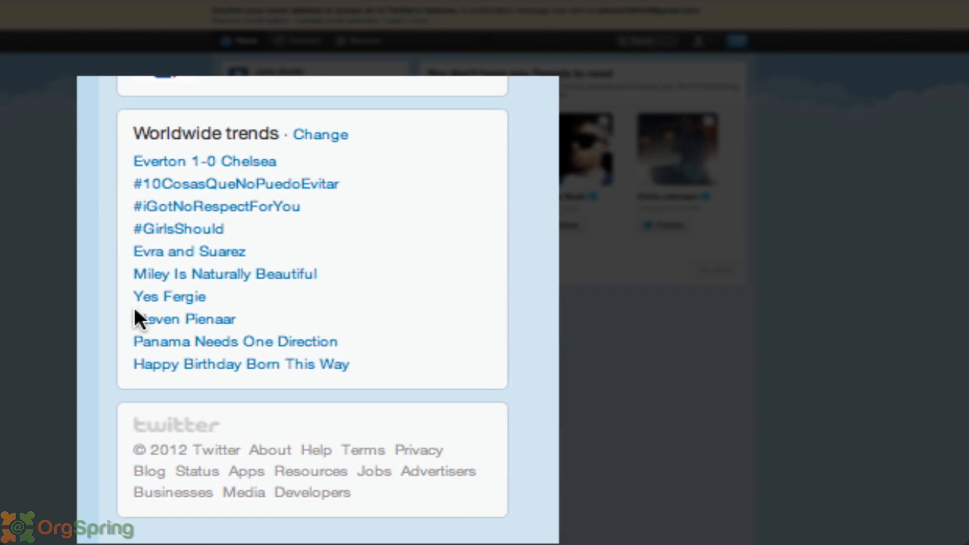
{"action": "mouse_move", "coordinate": [139, 321]}
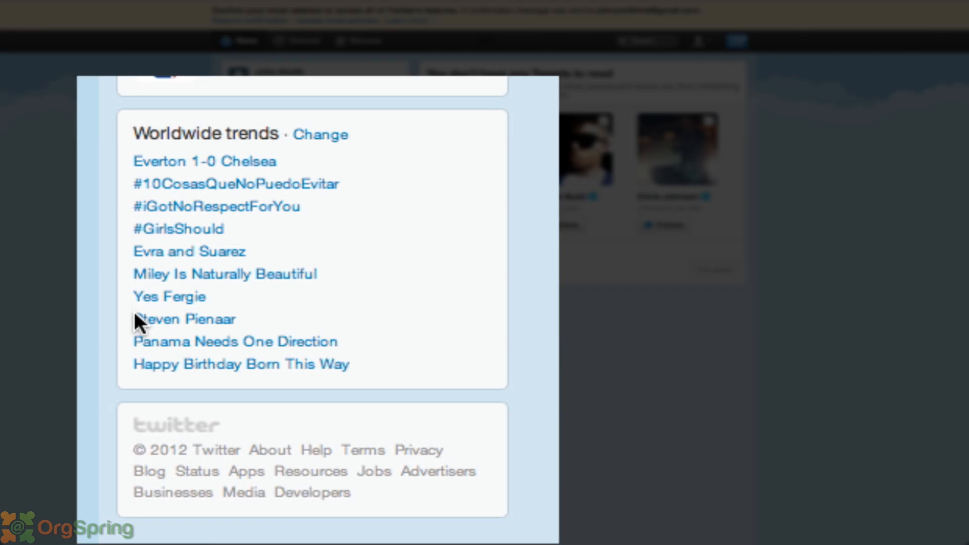
{"action": "mouse_move", "coordinate": [173, 489]}
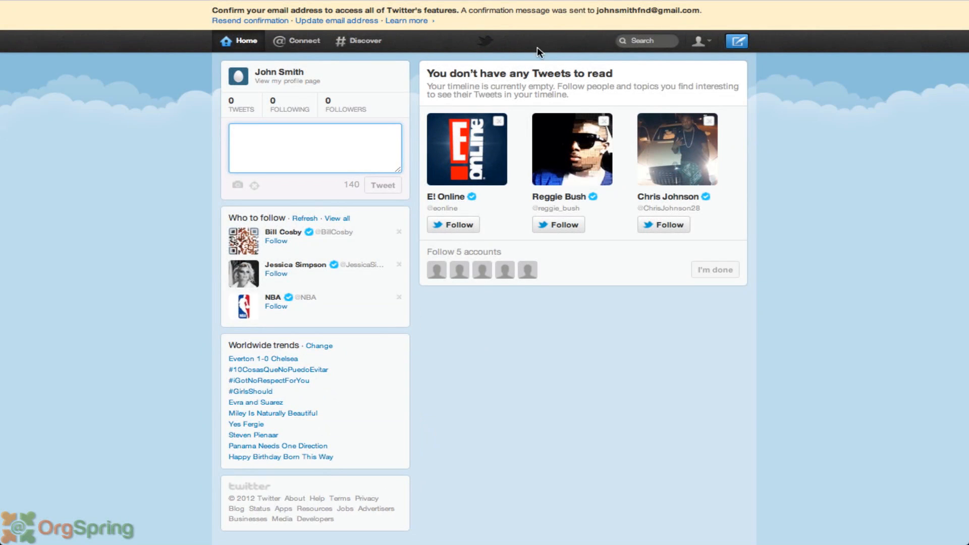
{"action": "mouse_move", "coordinate": [789, 326]}
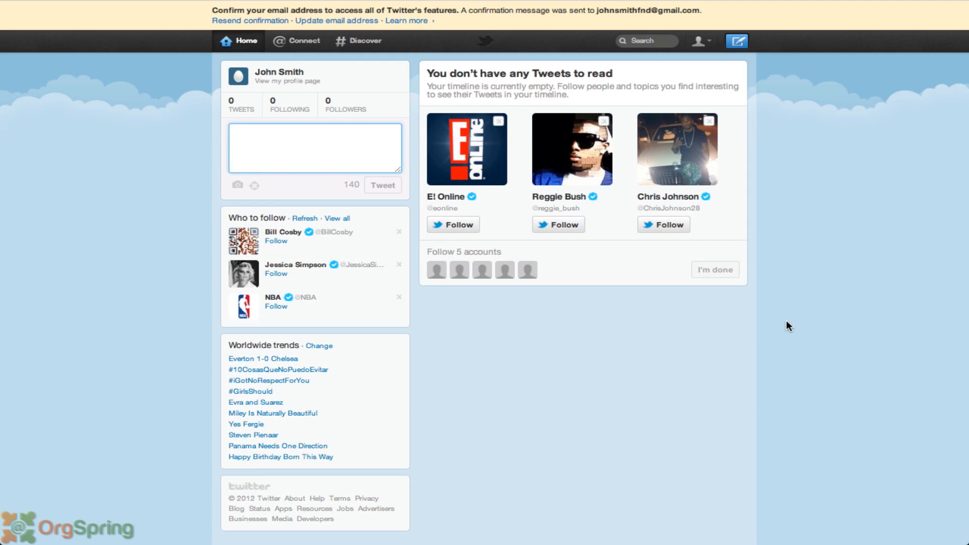
{"action": "mouse_move", "coordinate": [638, 423]}
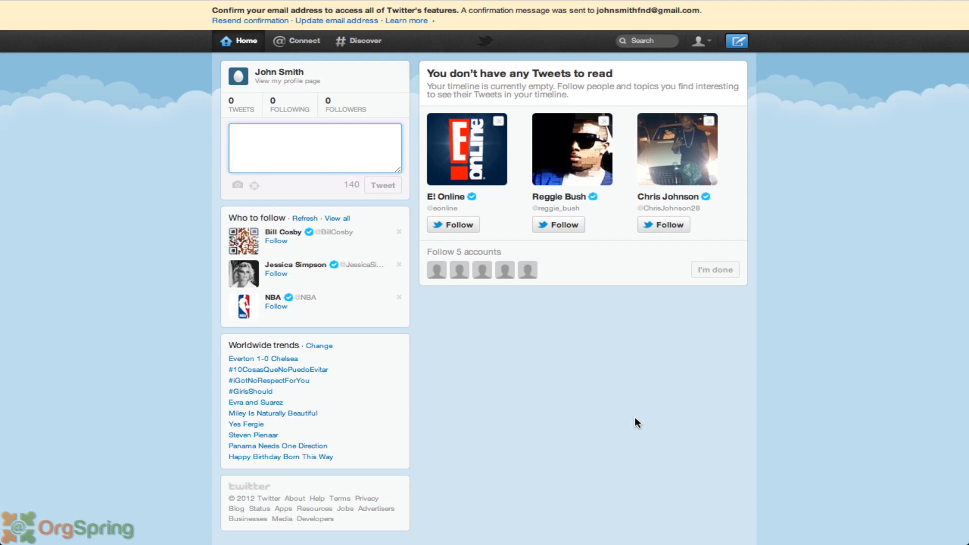
{"action": "mouse_move", "coordinate": [539, 175]}
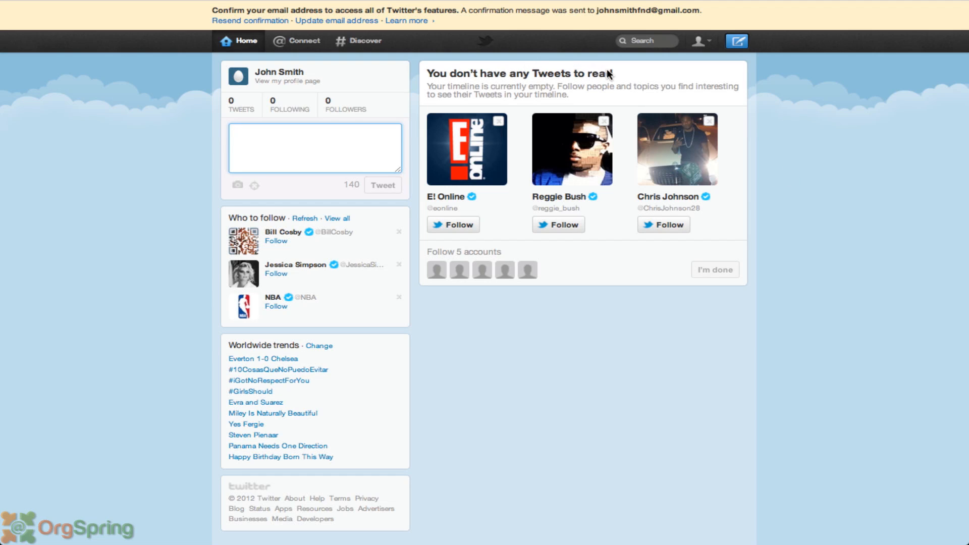
{"action": "mouse_move", "coordinate": [527, 373]}
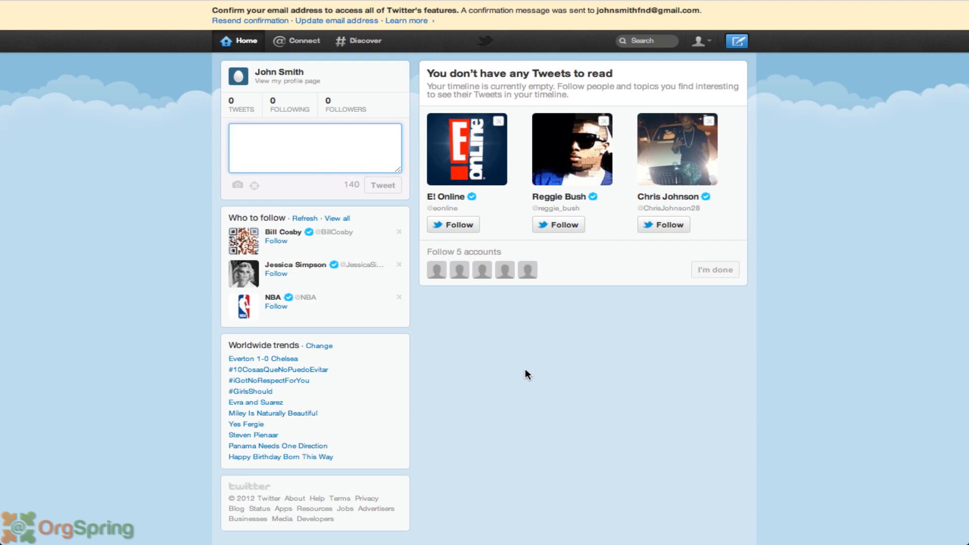
{"action": "mouse_move", "coordinate": [305, 46]}
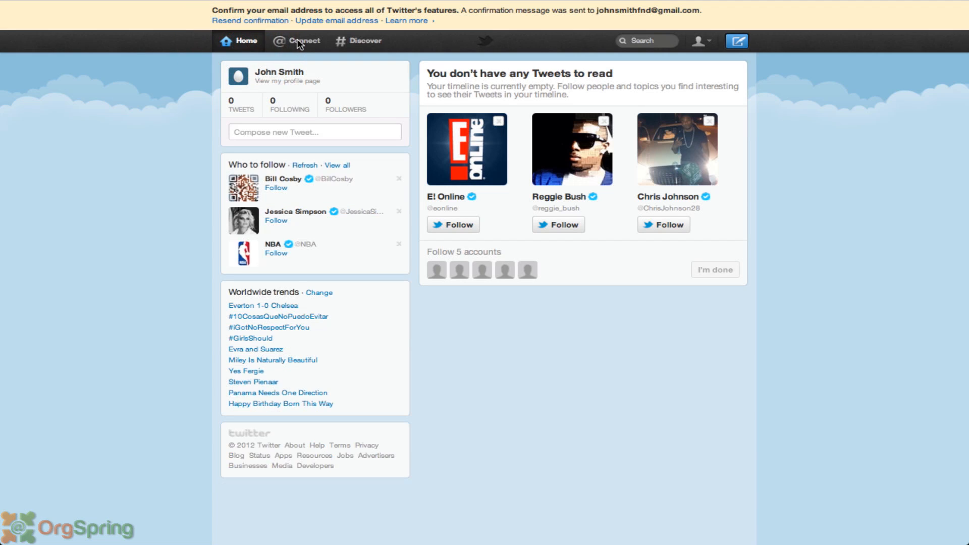
Visit Connect, its empty Mentions list, then Discover's trending Stories page
{"action": "left_click", "coordinate": [302, 41]}
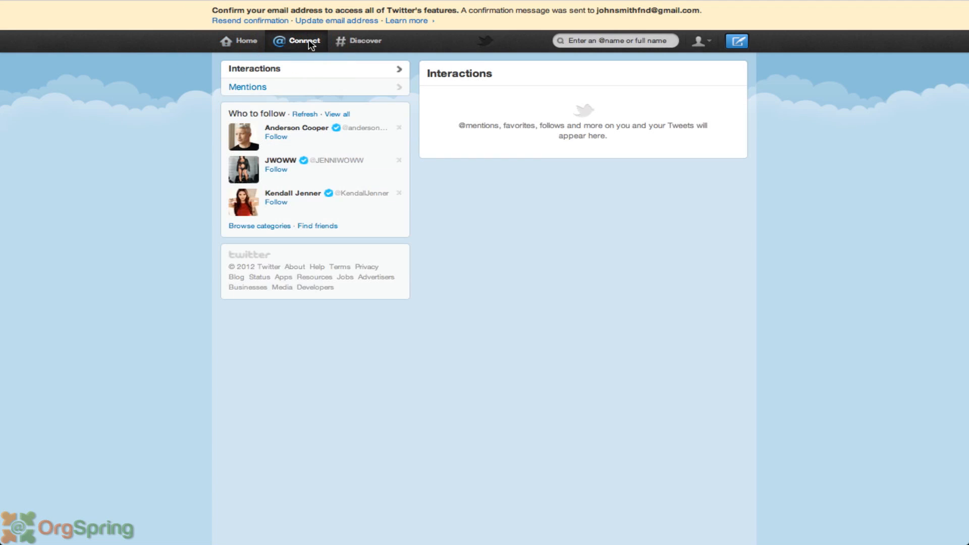
{"action": "mouse_move", "coordinate": [266, 76]}
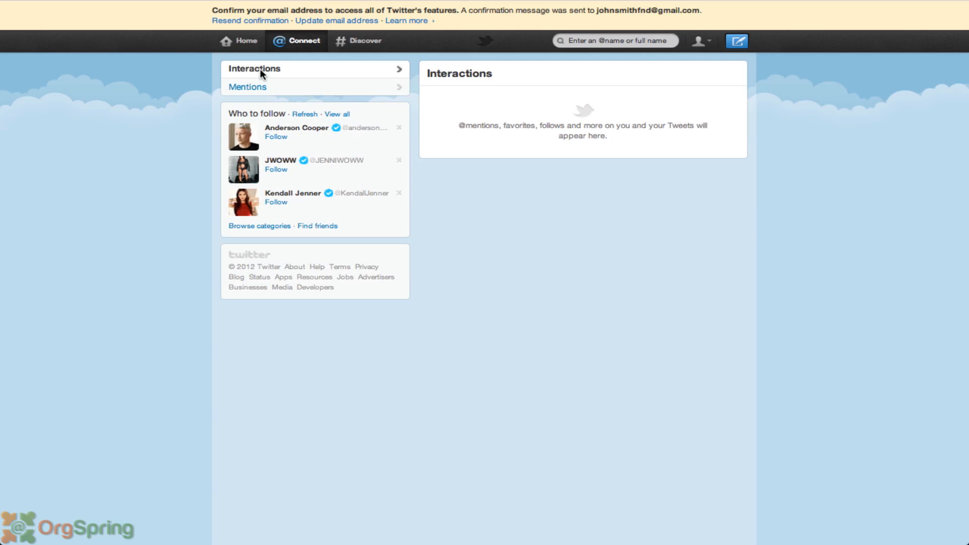
{"action": "mouse_move", "coordinate": [558, 136]}
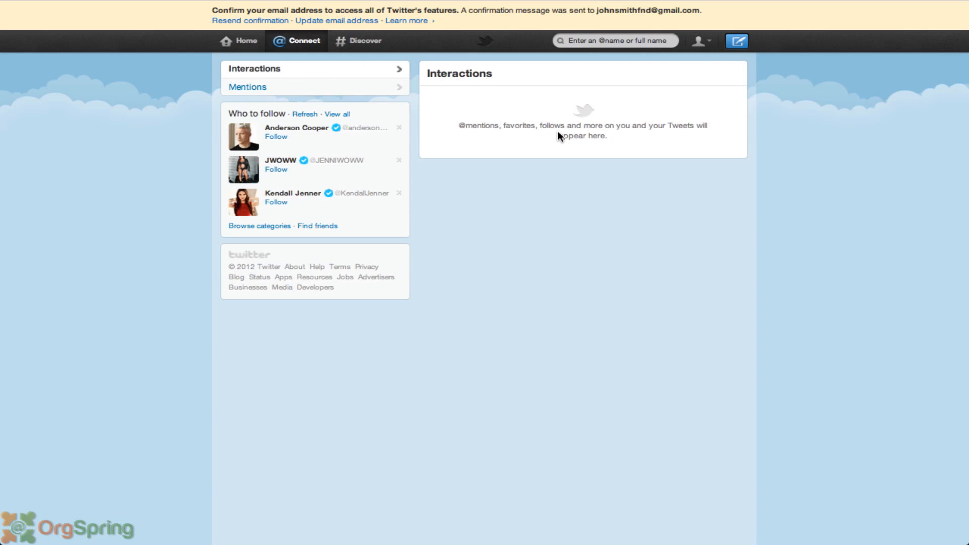
{"action": "mouse_move", "coordinate": [511, 108]}
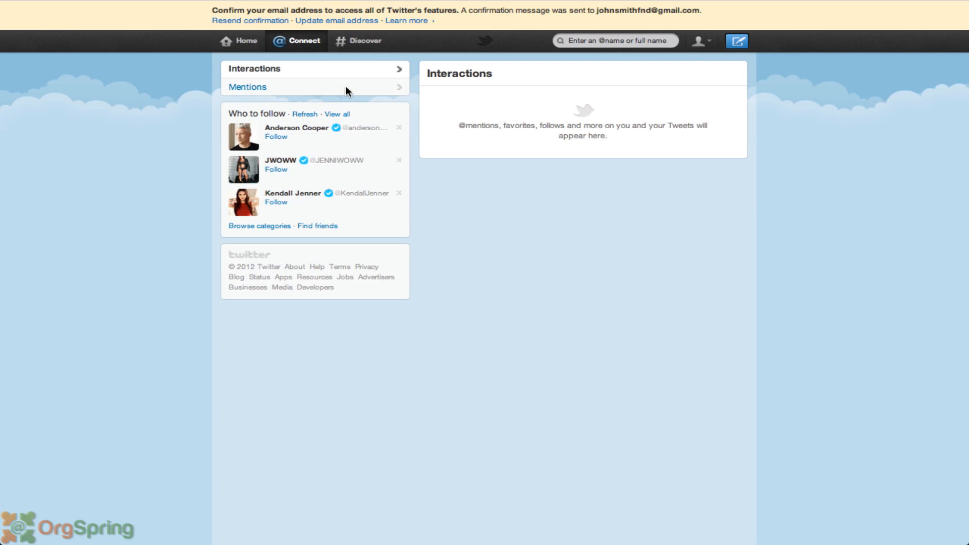
{"action": "left_click", "coordinate": [248, 87]}
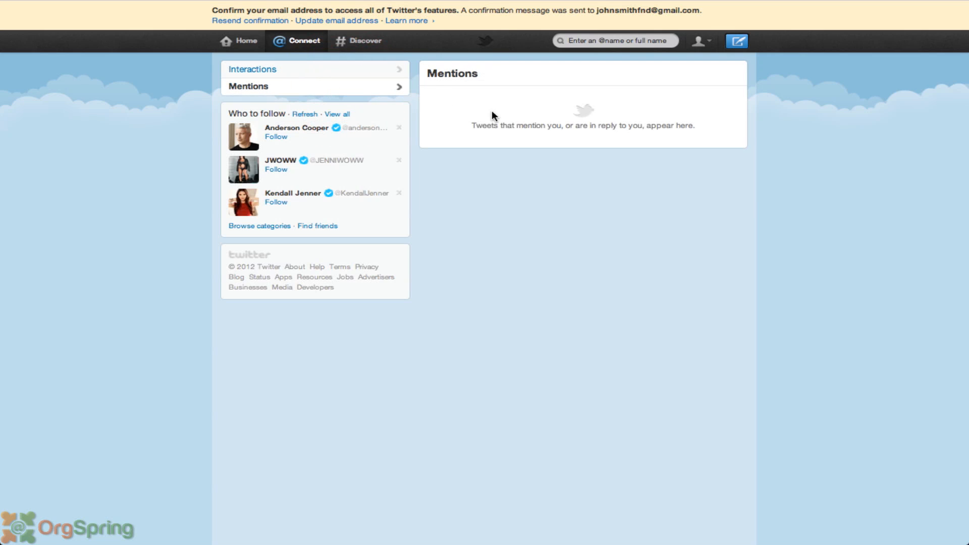
{"action": "mouse_move", "coordinate": [363, 45]}
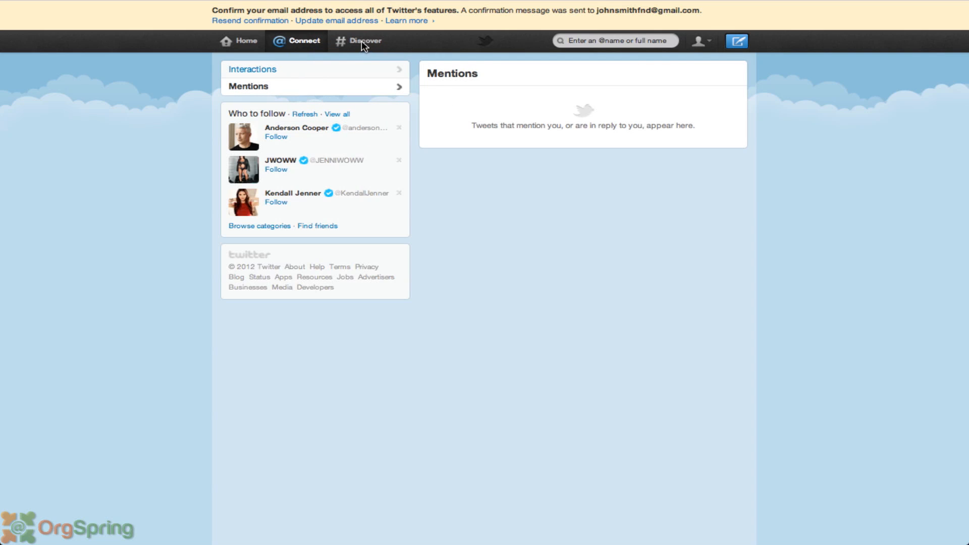
{"action": "left_click", "coordinate": [365, 40]}
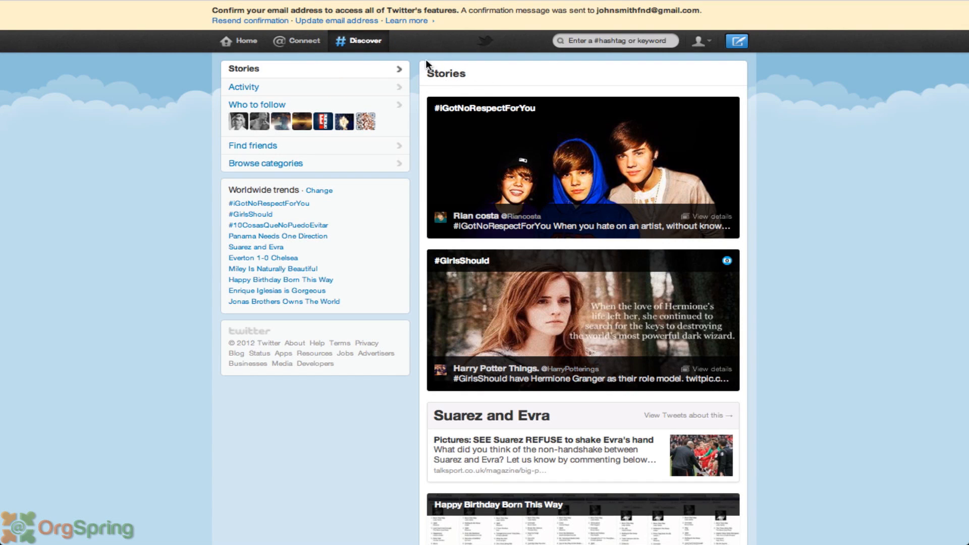
{"action": "mouse_move", "coordinate": [179, 110]}
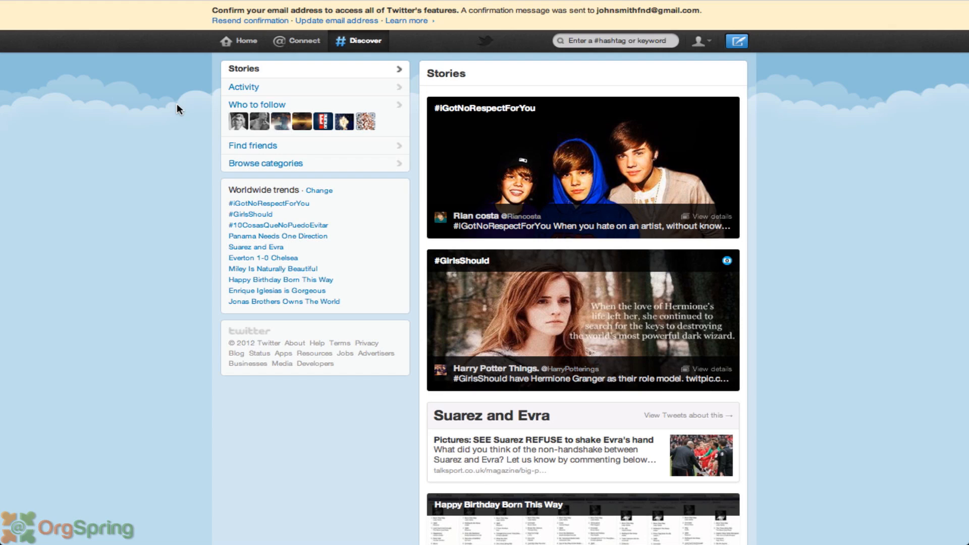
{"action": "mouse_move", "coordinate": [180, 96]}
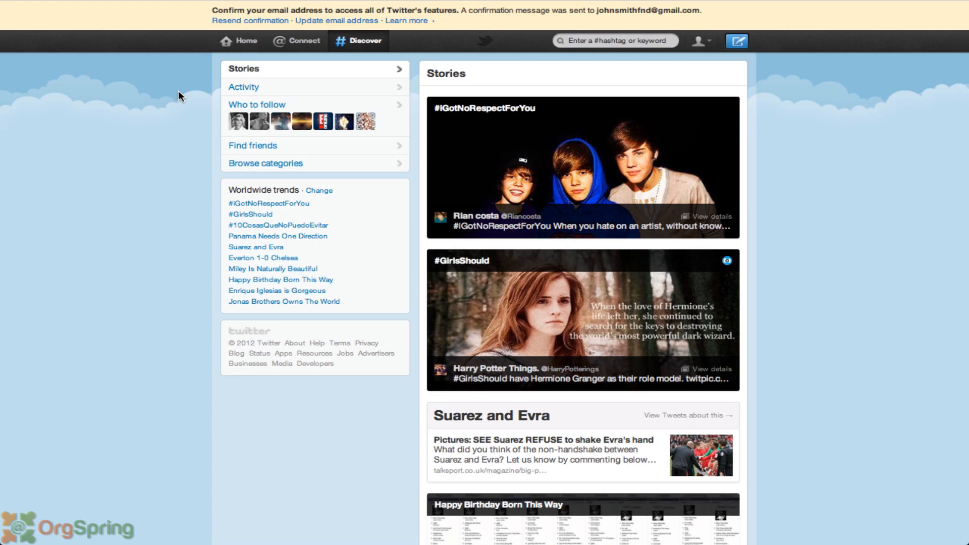
{"action": "mouse_move", "coordinate": [177, 90]}
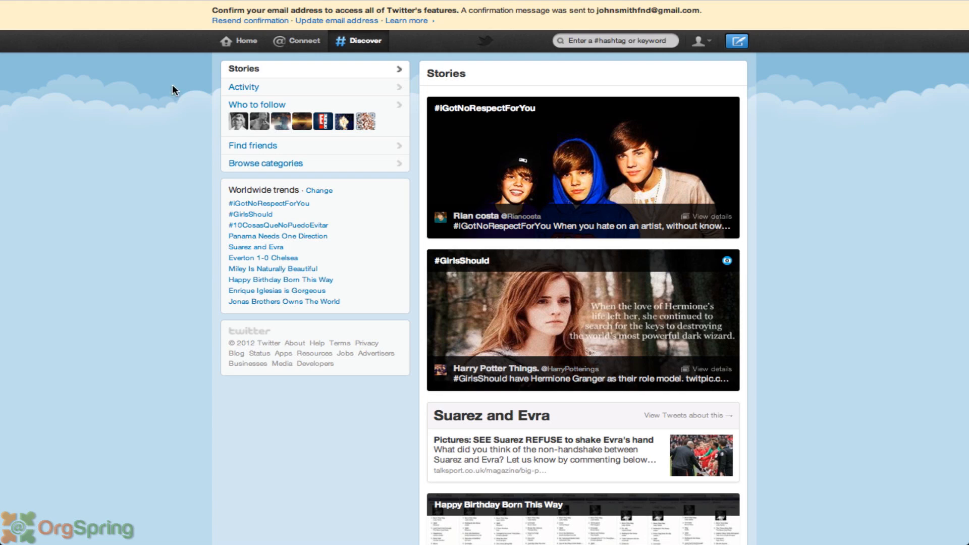
{"action": "mouse_move", "coordinate": [618, 47]}
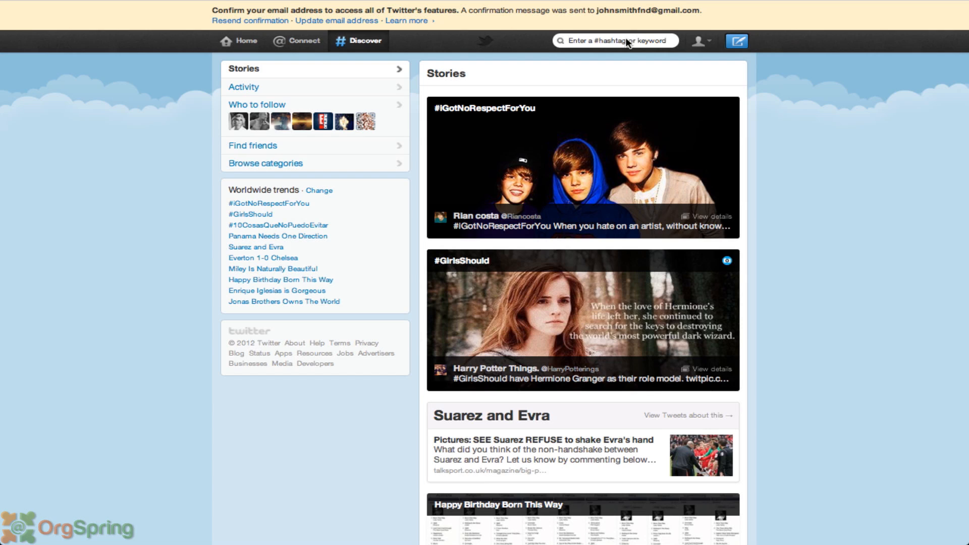
Search for 'john smith', review matching tweets, and return to Home
{"action": "type", "text": "john smith"}
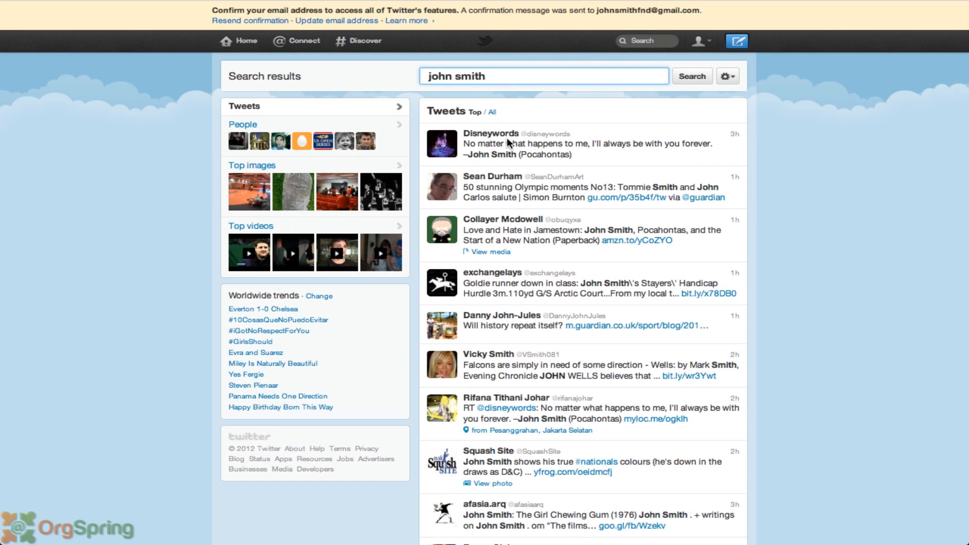
{"action": "mouse_move", "coordinate": [667, 133]}
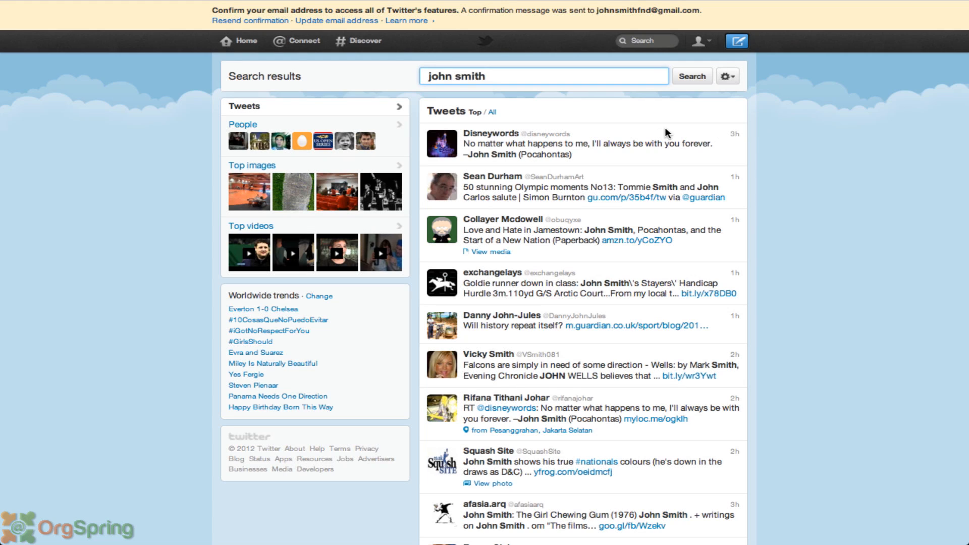
{"action": "mouse_move", "coordinate": [483, 161]}
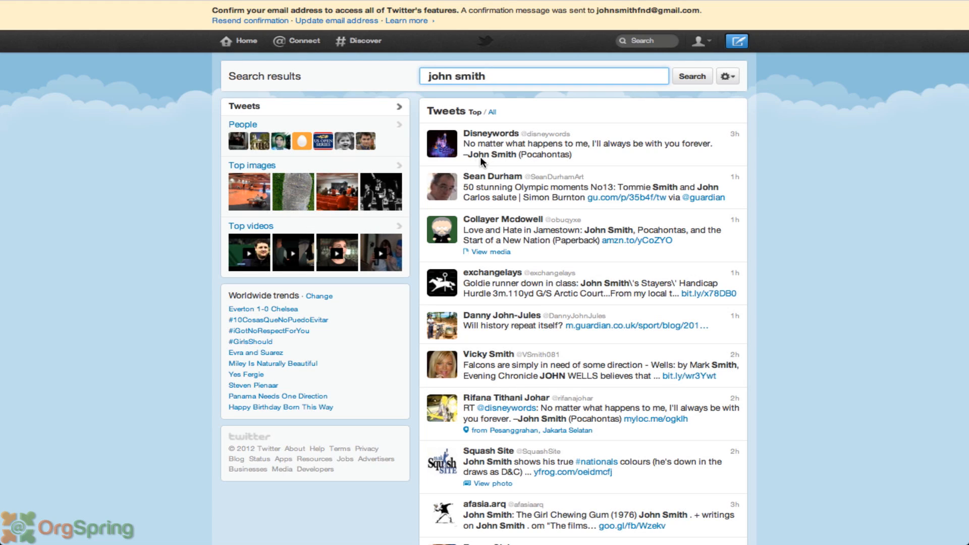
{"action": "mouse_move", "coordinate": [597, 148]}
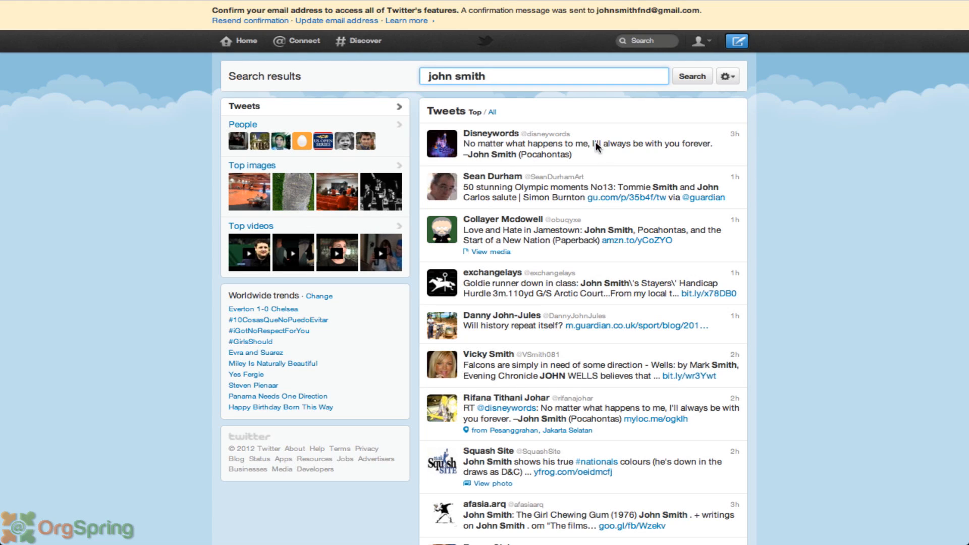
{"action": "mouse_move", "coordinate": [528, 112]}
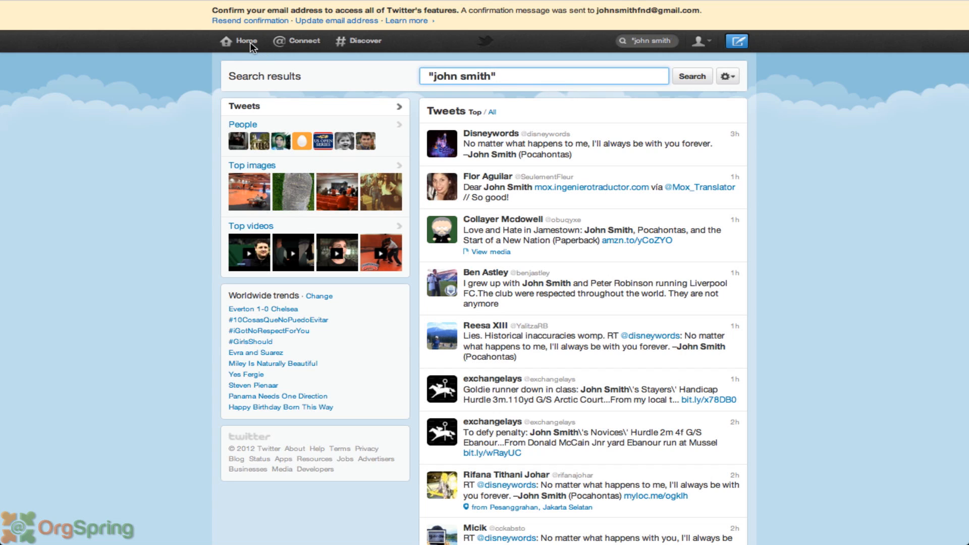
{"action": "left_click", "coordinate": [237, 40]}
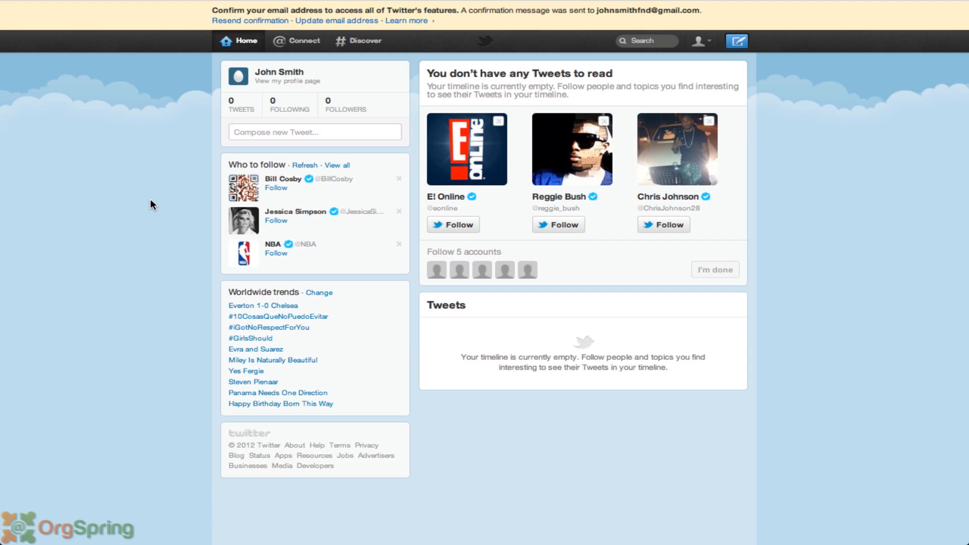
{"action": "mouse_move", "coordinate": [200, 57]}
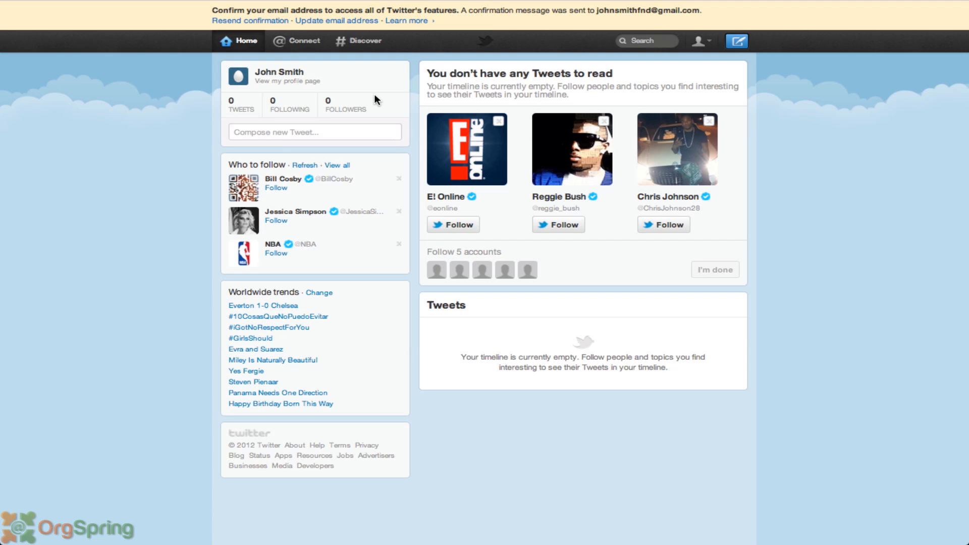
{"action": "mouse_move", "coordinate": [230, 195]}
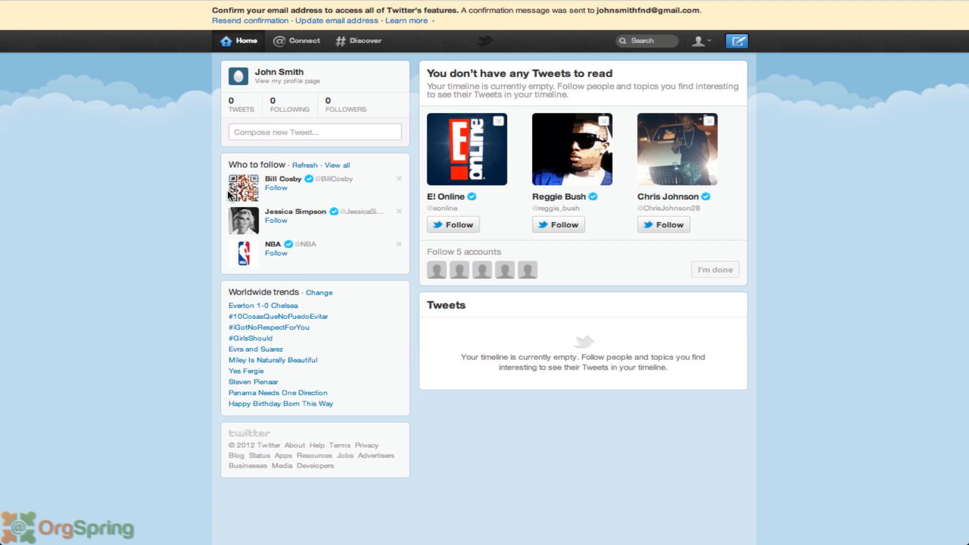
{"action": "mouse_move", "coordinate": [238, 361]}
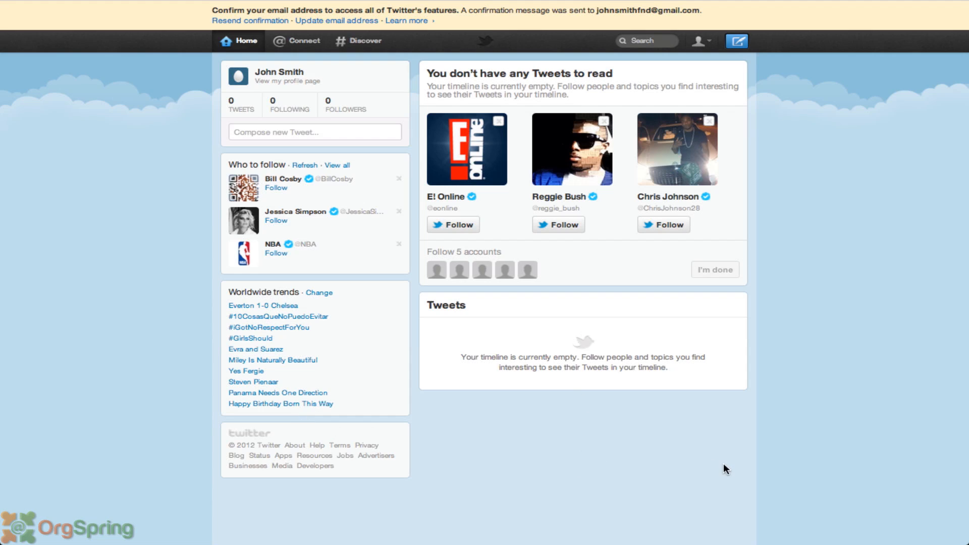
{"action": "mouse_move", "coordinate": [800, 468]}
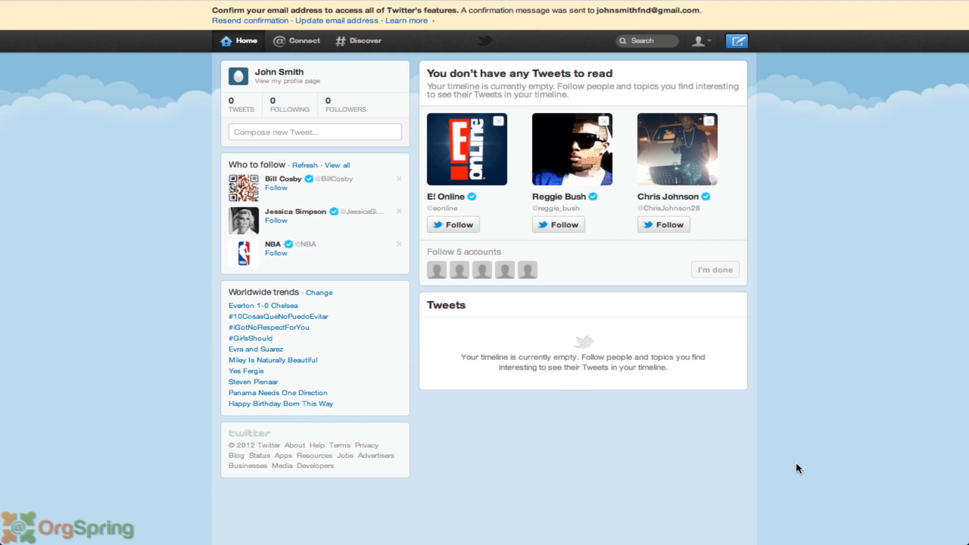